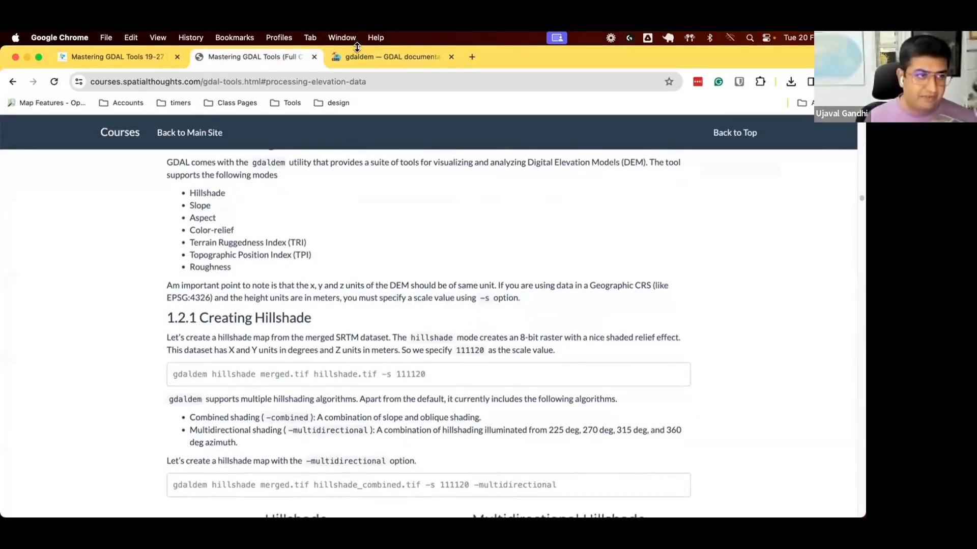
# - Read the gdaldem hillshade options: algorithm, scale, azimuth, altitude and multidirectional shading
pyautogui.click(392, 57)
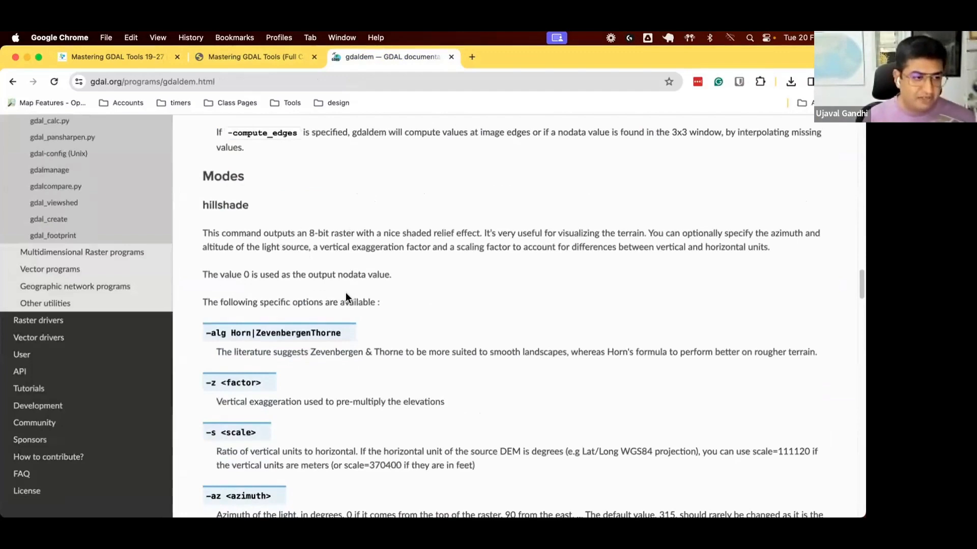
pyautogui.scroll(-3)
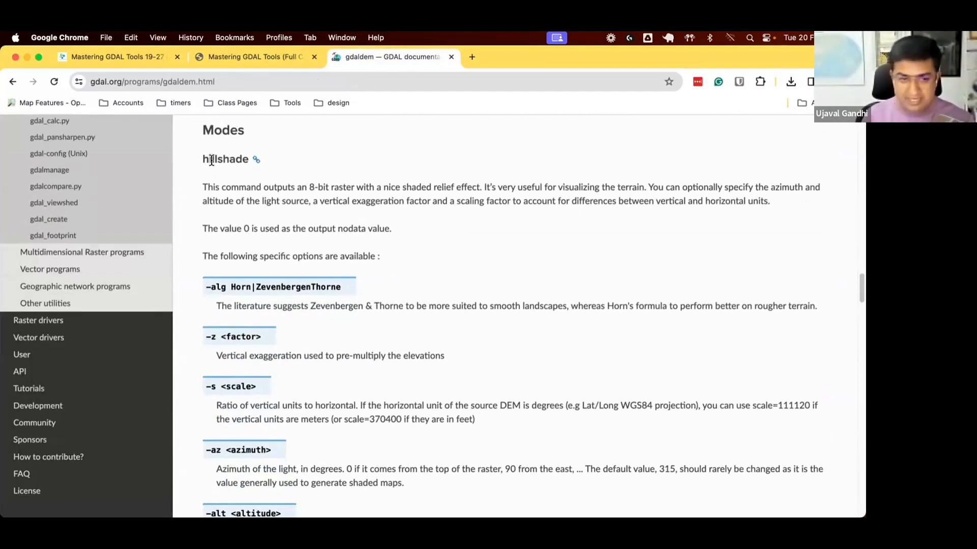
pyautogui.moveTo(229, 248)
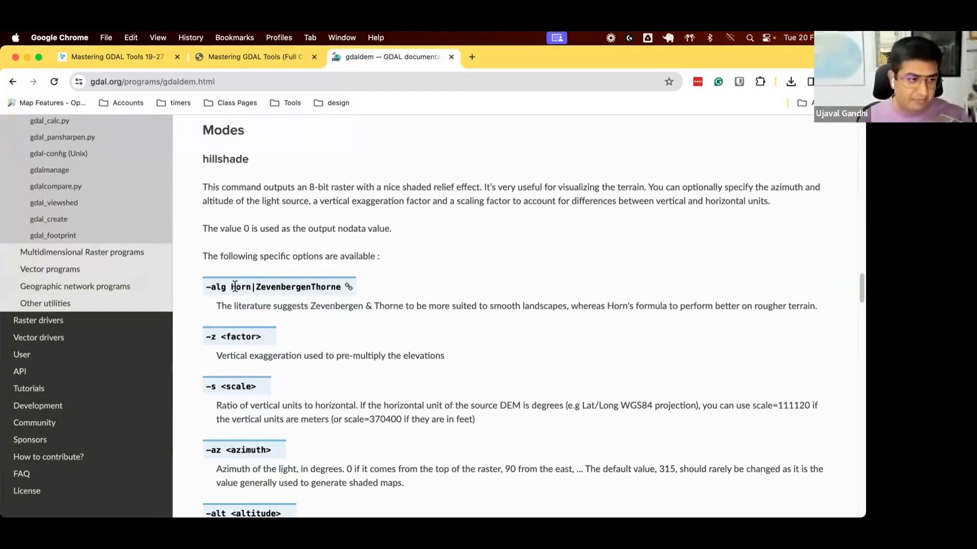
pyautogui.scroll(-3)
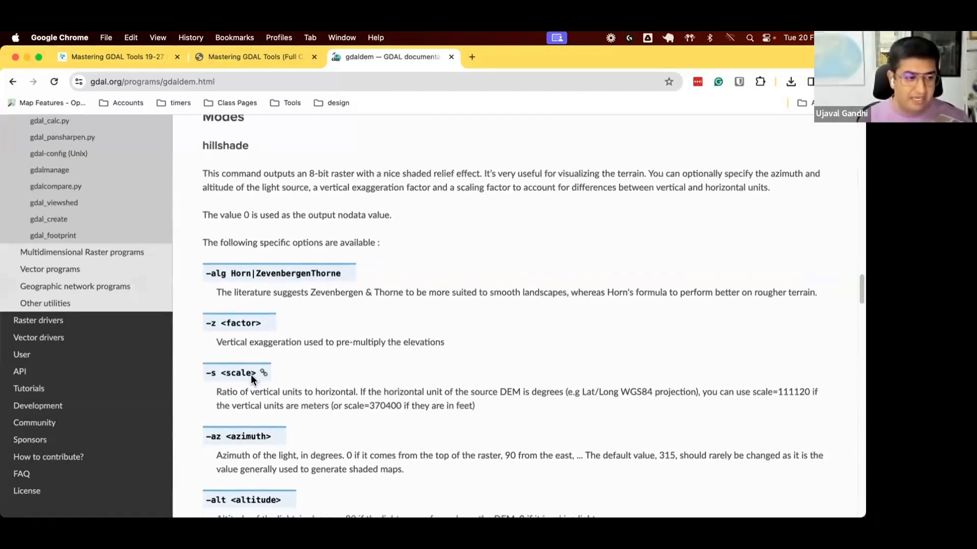
pyautogui.scroll(-3)
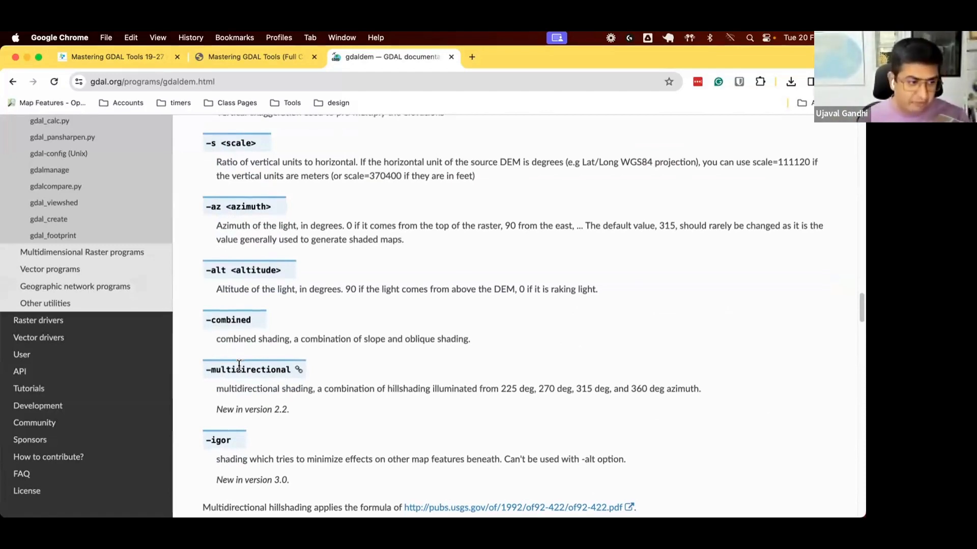
pyautogui.scroll(-3)
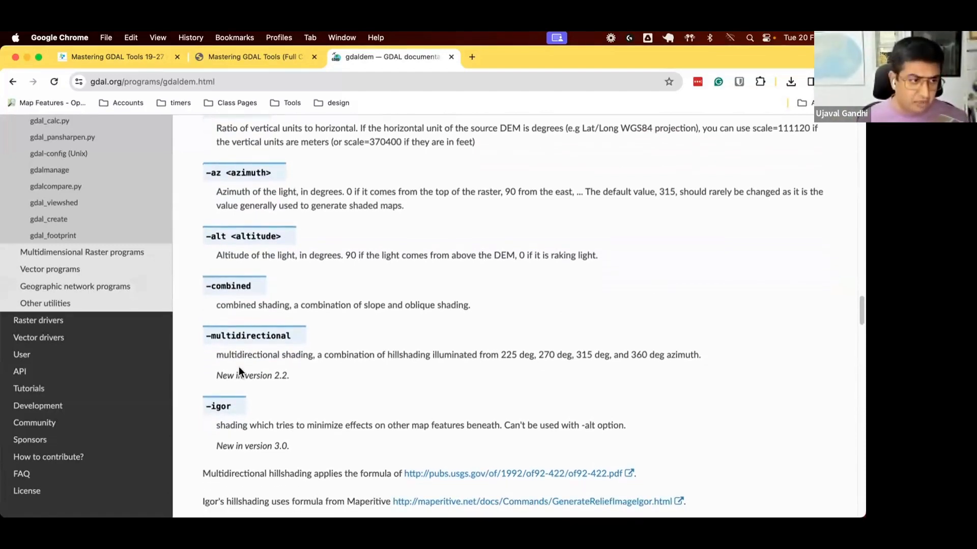
pyautogui.scroll(3)
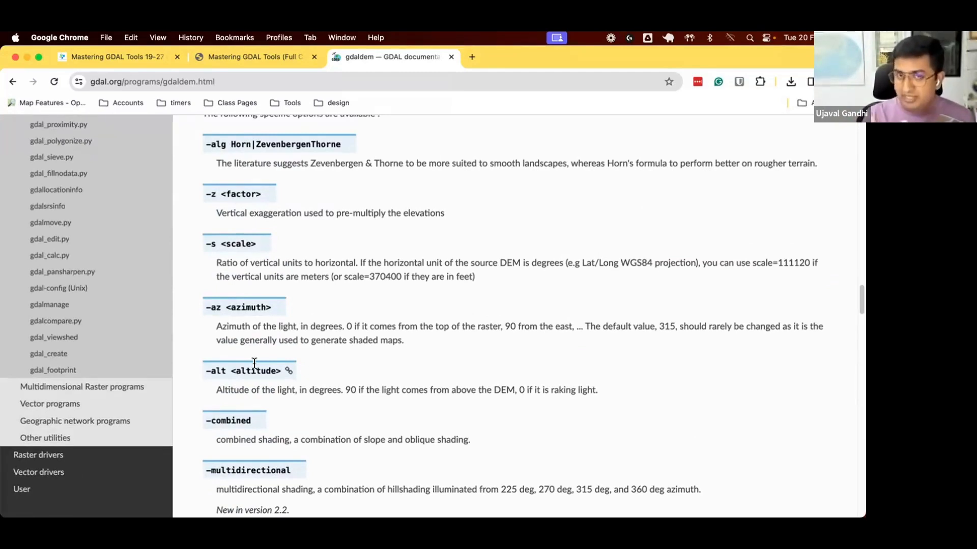
pyautogui.press('Cmd+Tab')
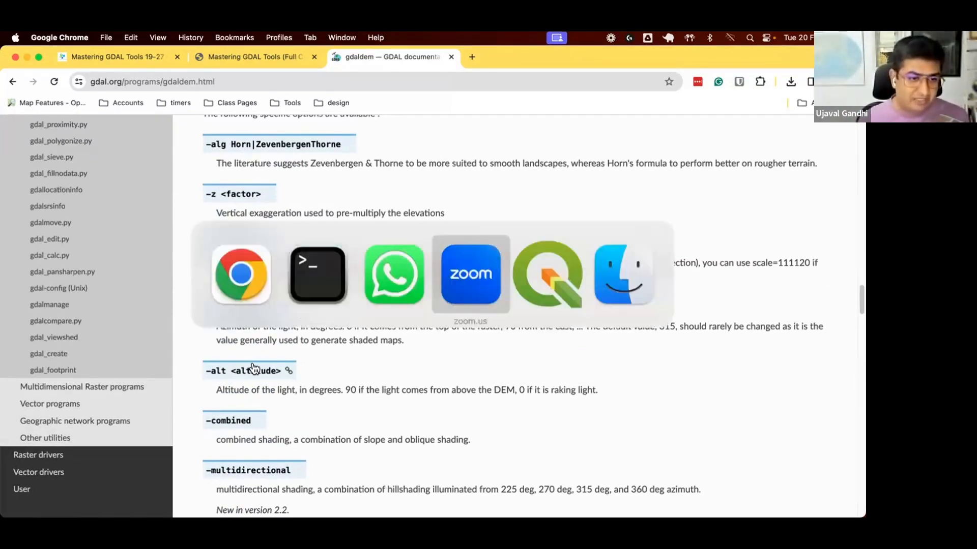
# - Add merged.tif from gdal-tools > srtm and identify a pixel's Band 1 elevation
pyautogui.click(547, 274)
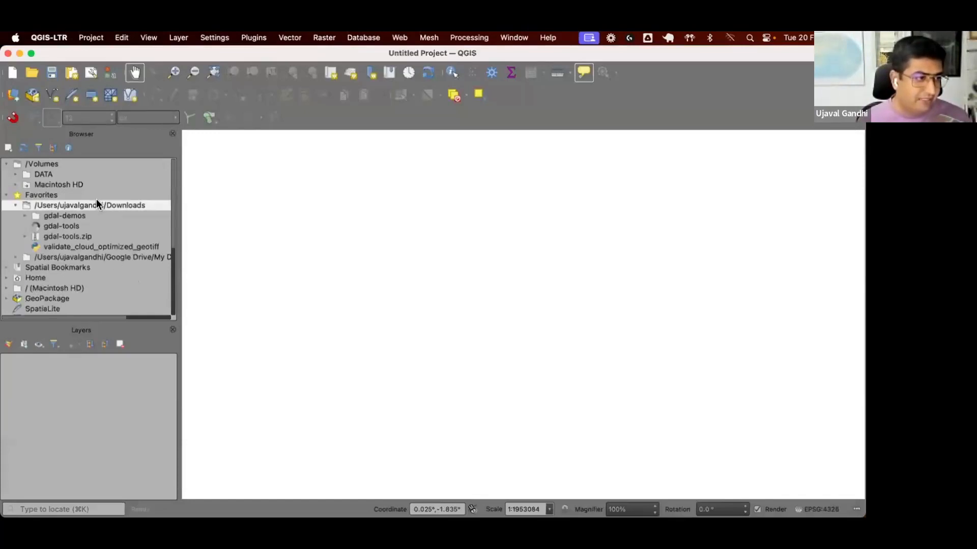
pyautogui.click(25, 226)
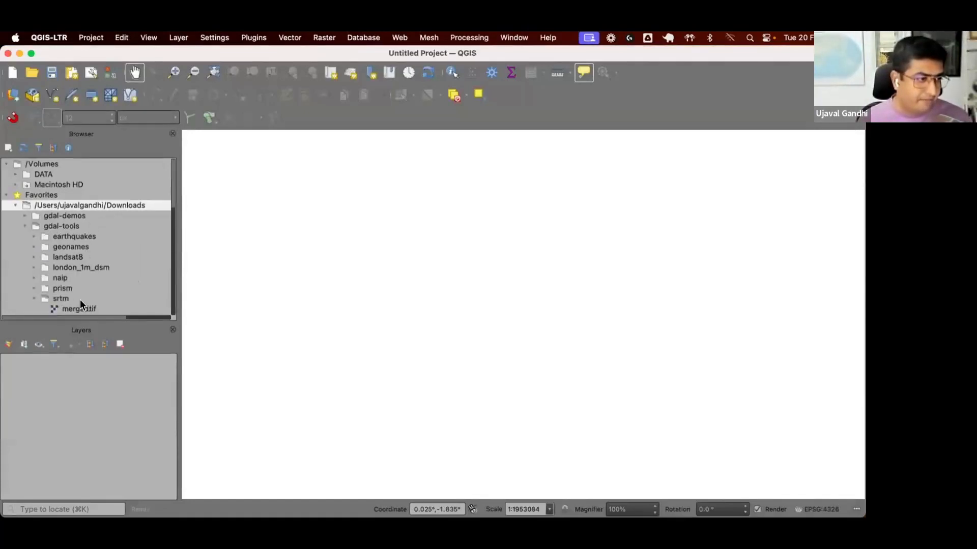
pyautogui.doubleClick(78, 309)
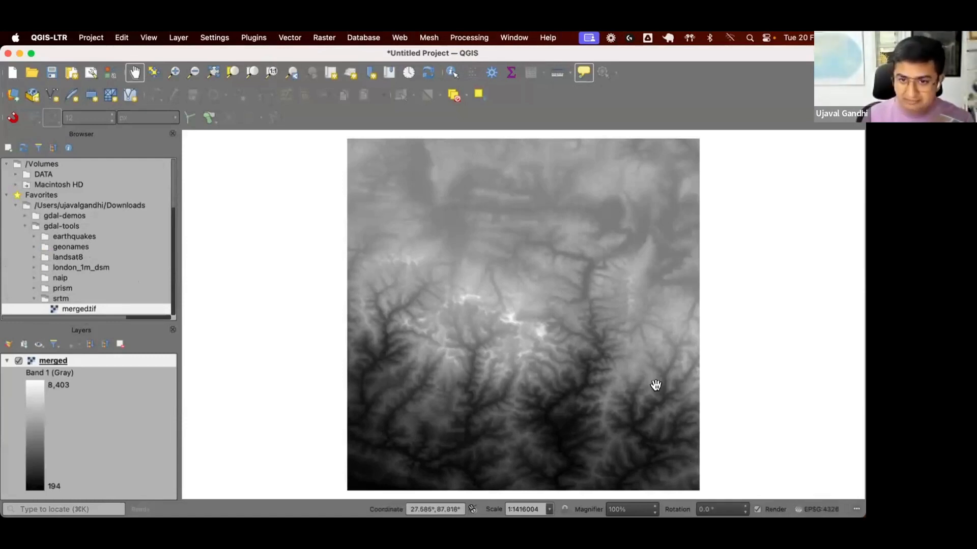
pyautogui.moveTo(591, 378)
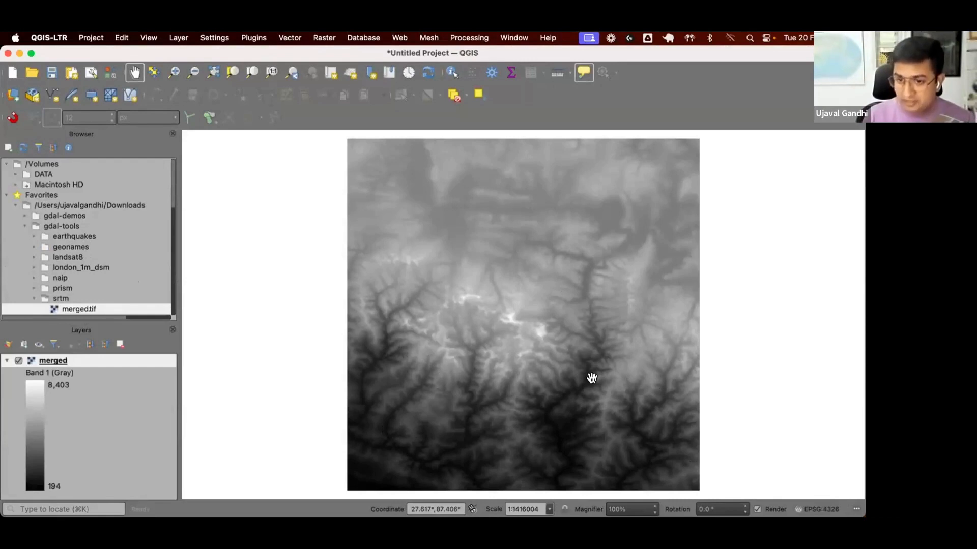
pyautogui.click(452, 73)
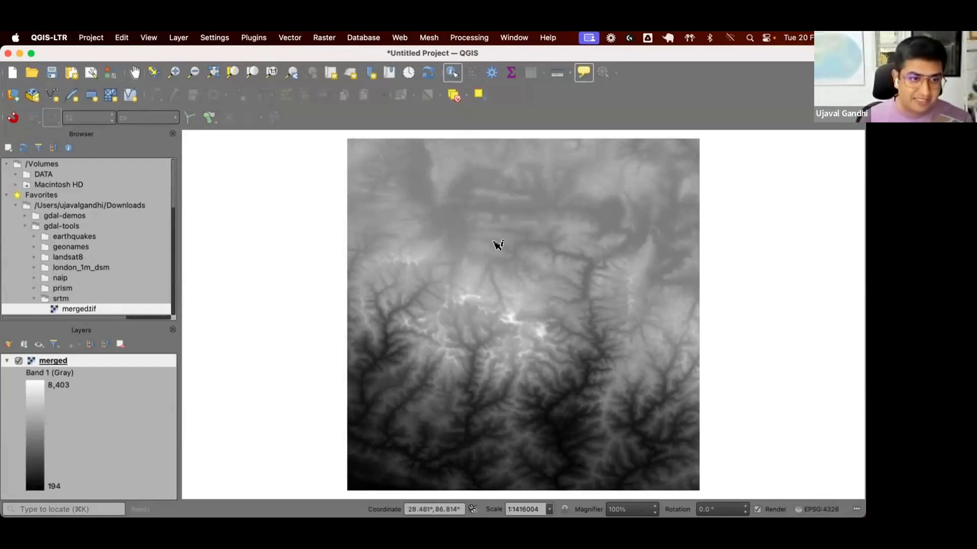
pyautogui.click(496, 243)
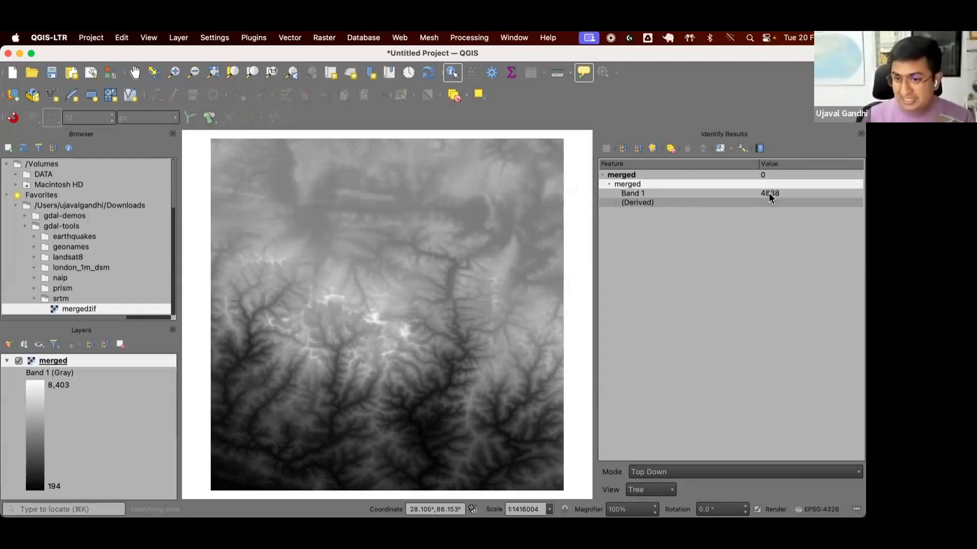
pyautogui.moveTo(854, 131)
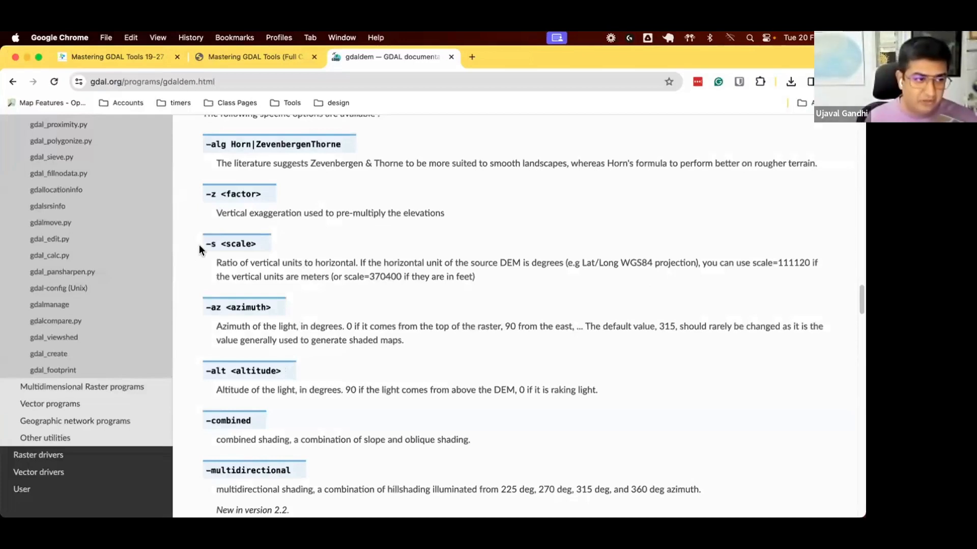
pyautogui.moveTo(253, 271)
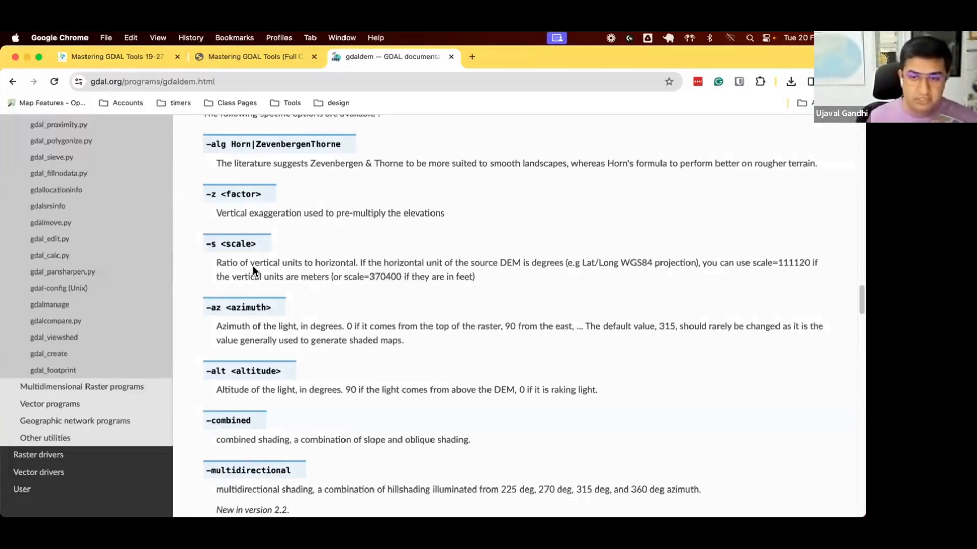
pyautogui.moveTo(541, 307)
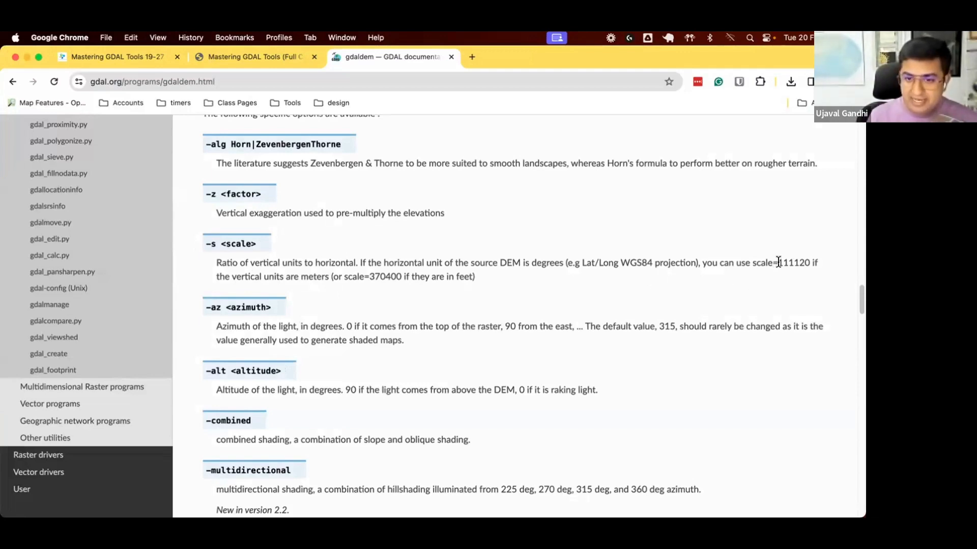
# - Select the 111120 value in the gdaldem -s scale description
pyautogui.doubleClick(791, 262)
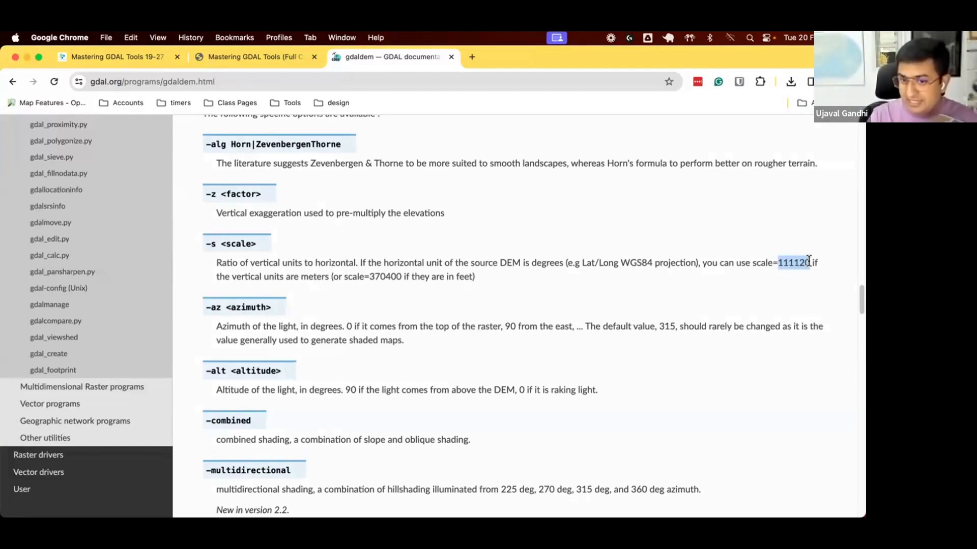
pyautogui.moveTo(410, 280)
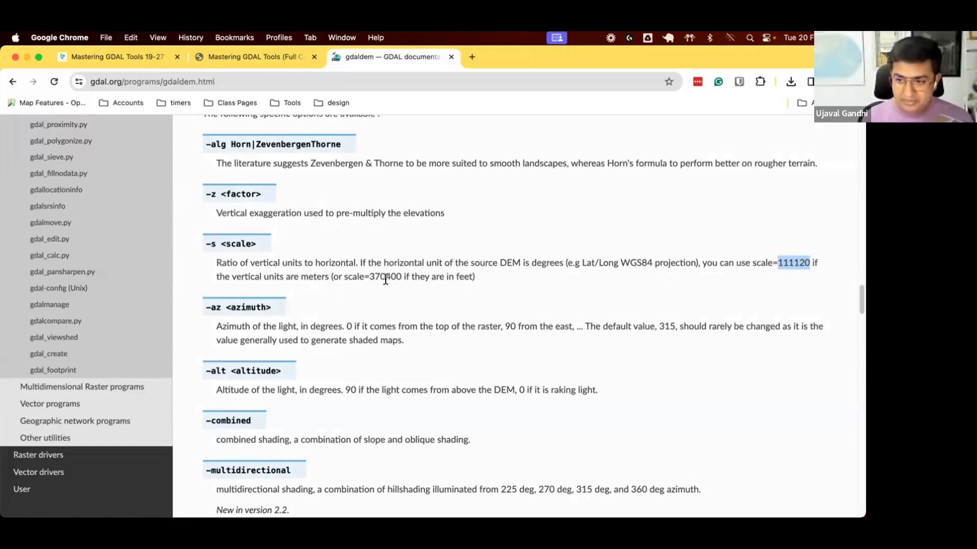
pyautogui.click(249, 57)
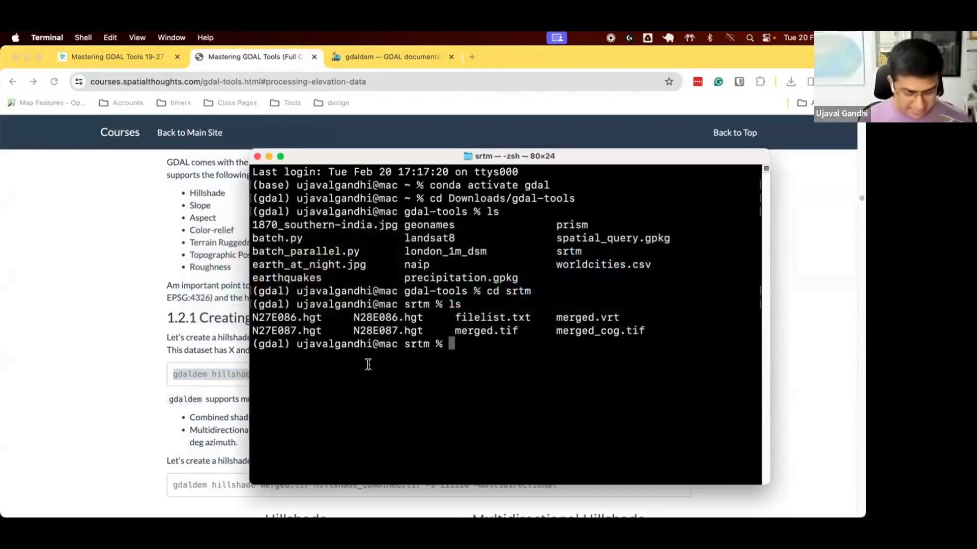
# - Create hillshade.tif from merged.tif with scale 111120 and inspect it with gdalinfo
pyautogui.write('gdaldem hillshade merged.tif hillshade.tif -s 111120')
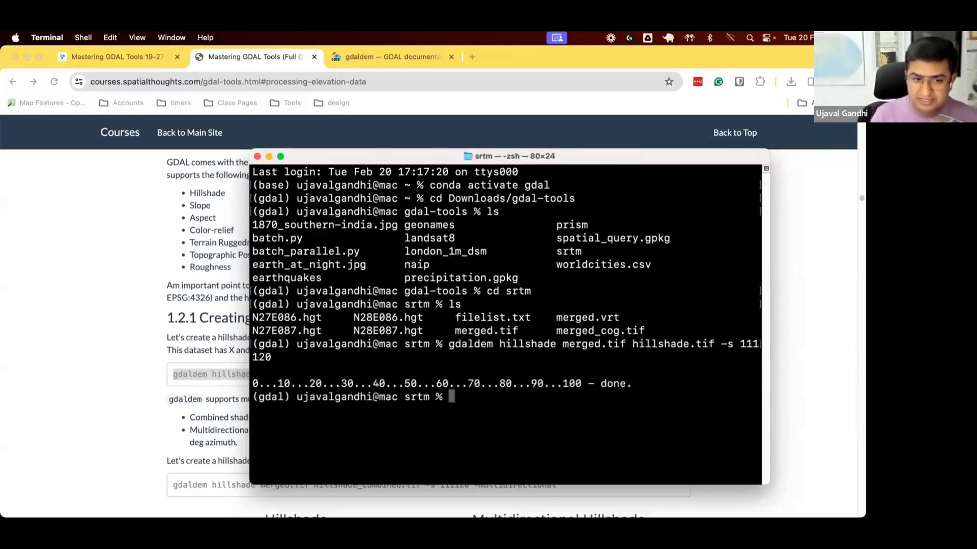
pyautogui.write('g')
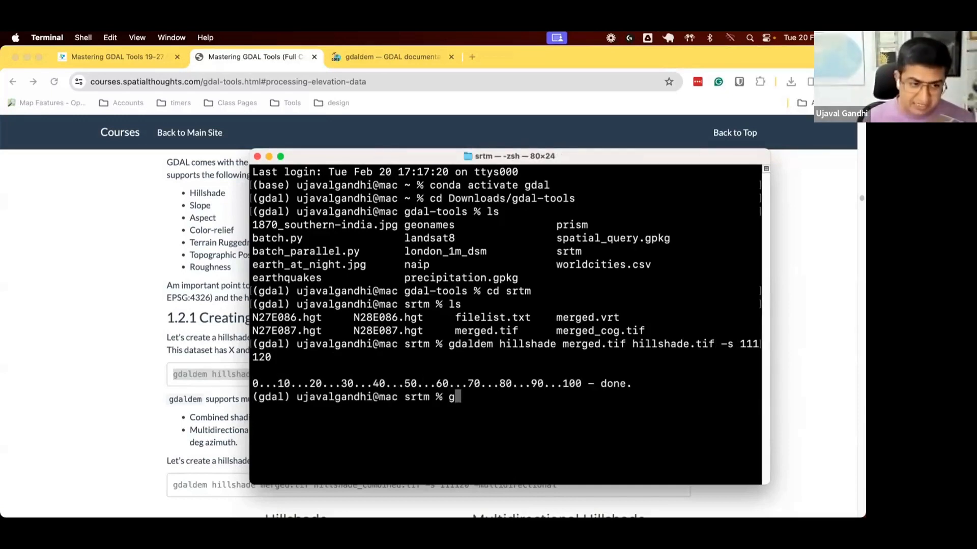
pyautogui.write('dalinfo')
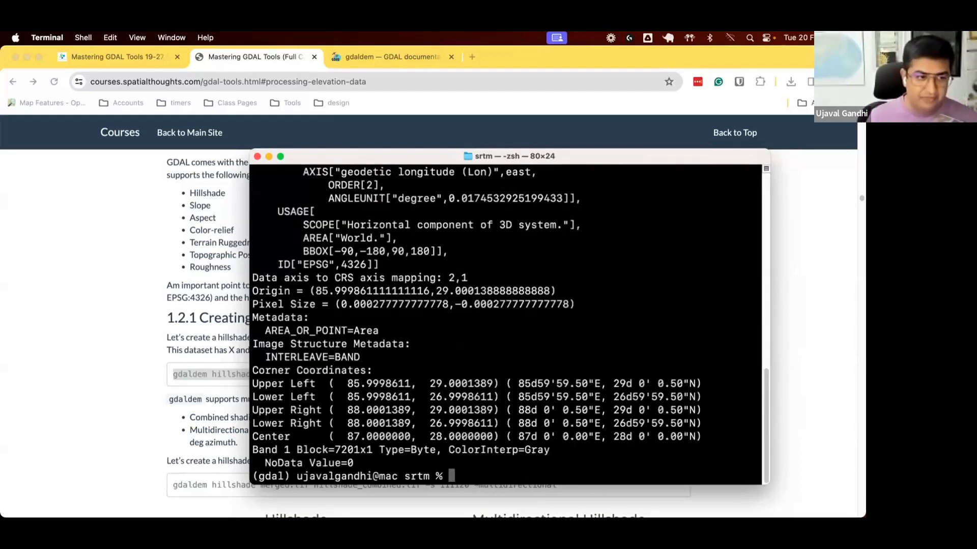
pyautogui.press('Return')
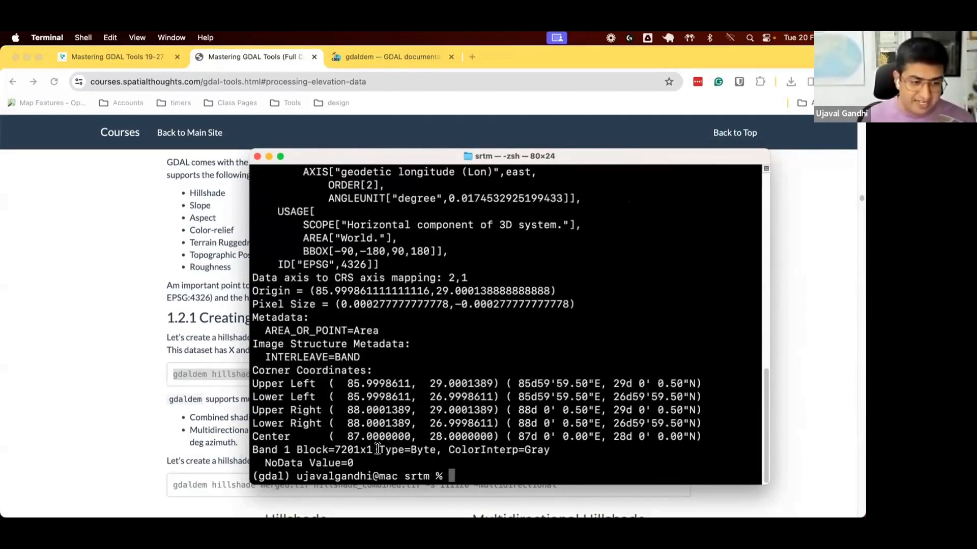
pyautogui.doubleClick(405, 450)
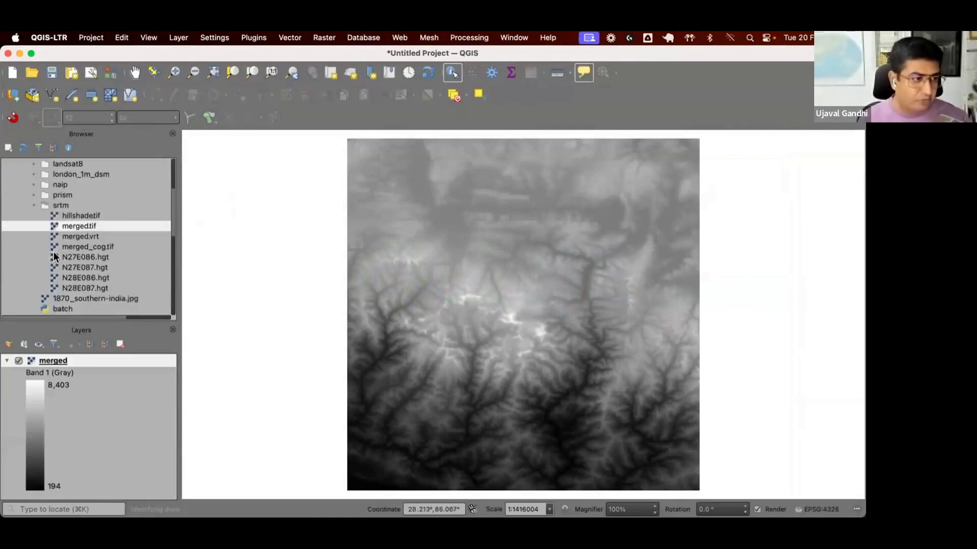
# - Add hillshade.tif over the merged layer and toggle its visibility to compare
pyautogui.doubleClick(80, 215)
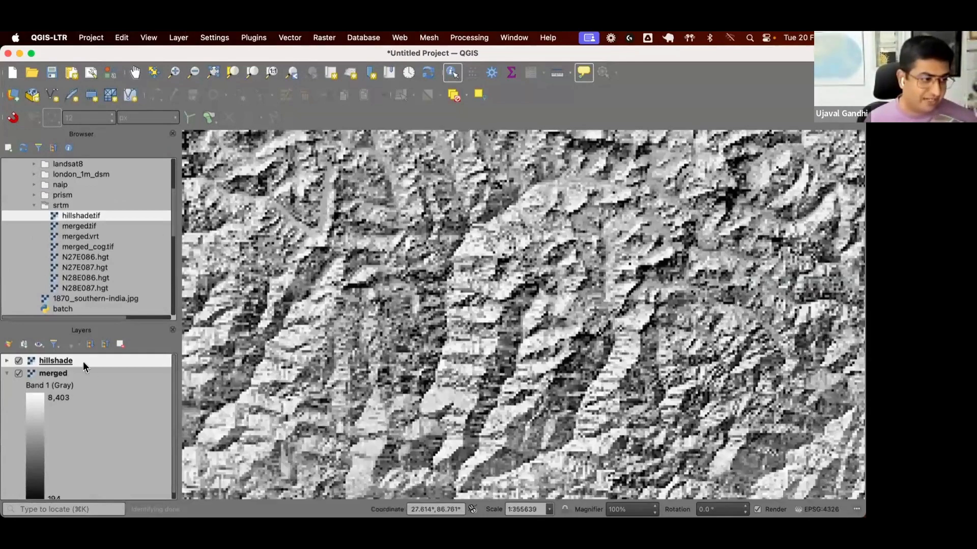
pyautogui.click(18, 360)
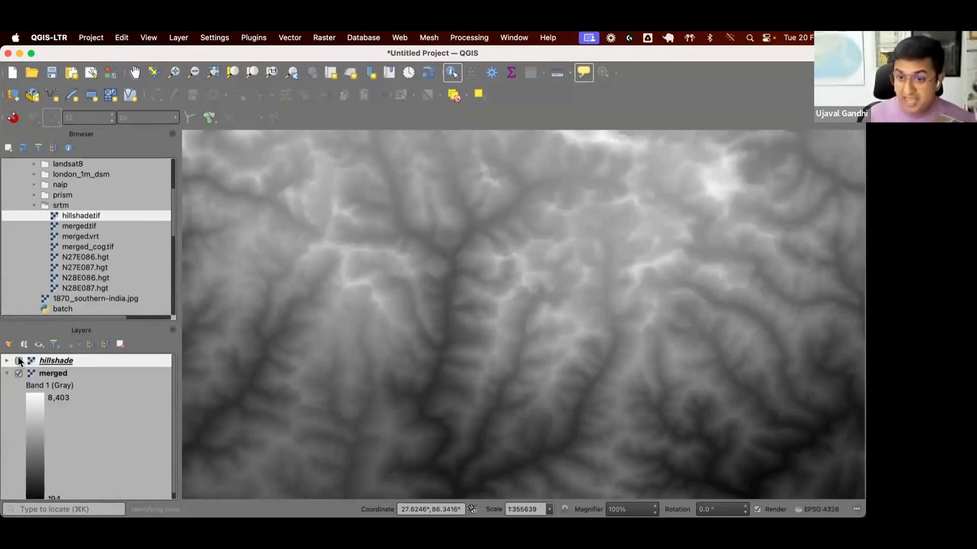
pyautogui.click(19, 360)
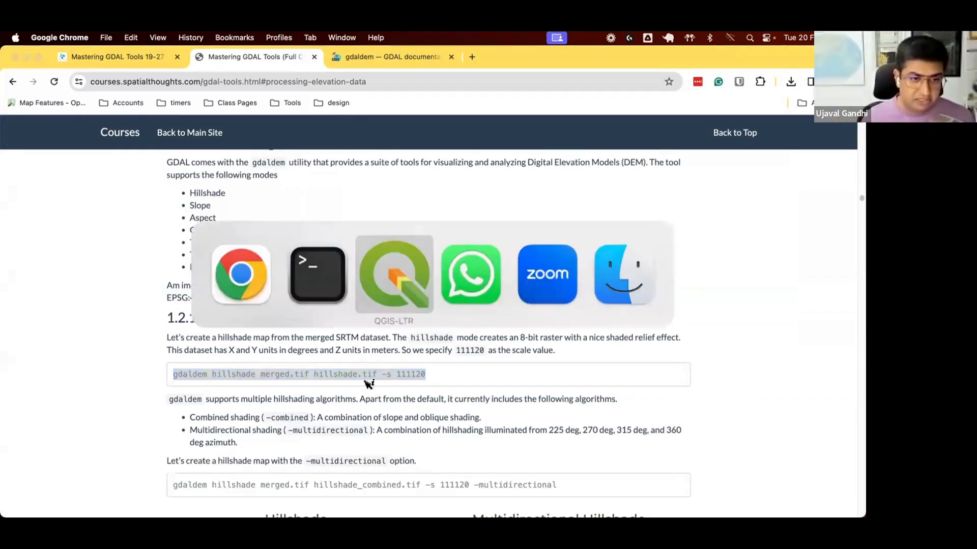
# - Highlight the default azimuth 315 and the -multidirectional shading description
pyautogui.click(393, 274)
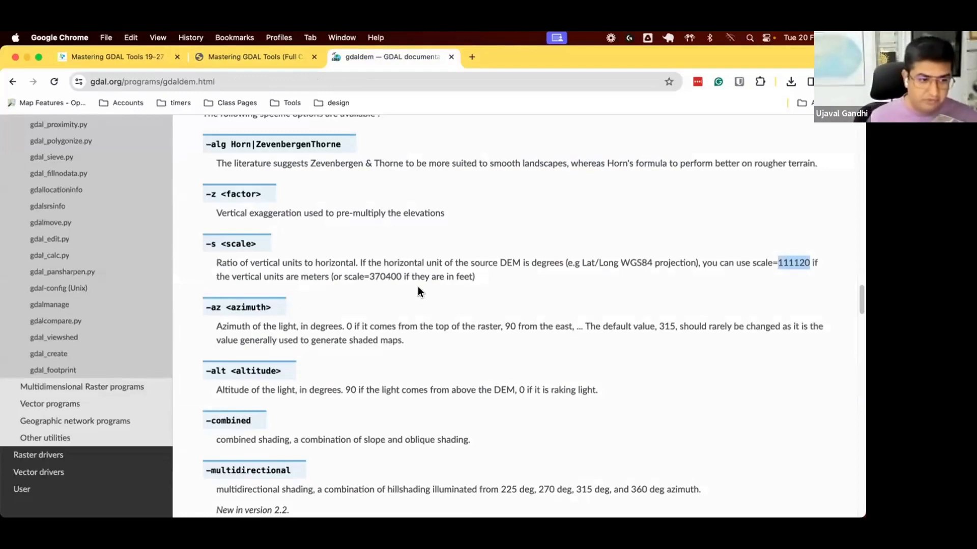
pyautogui.scroll(-3)
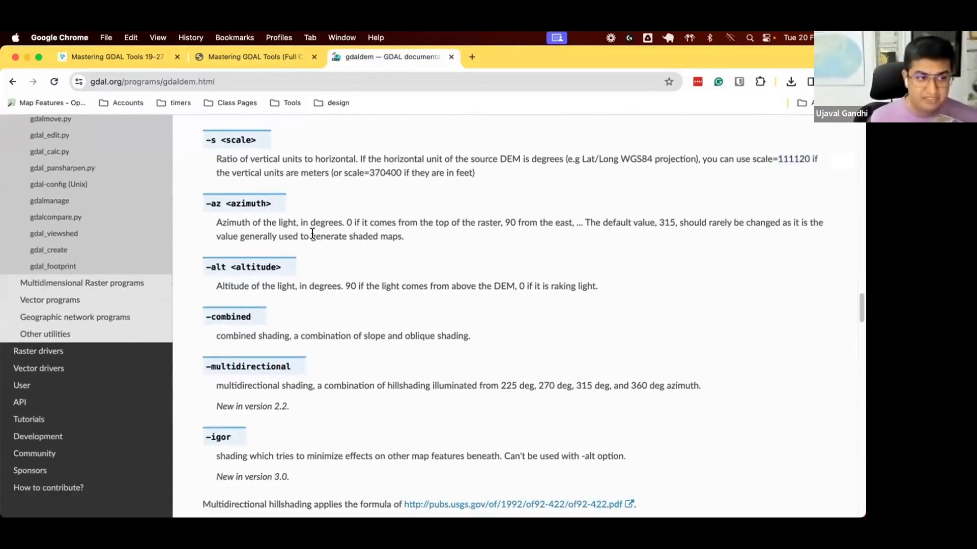
pyautogui.moveTo(670, 247)
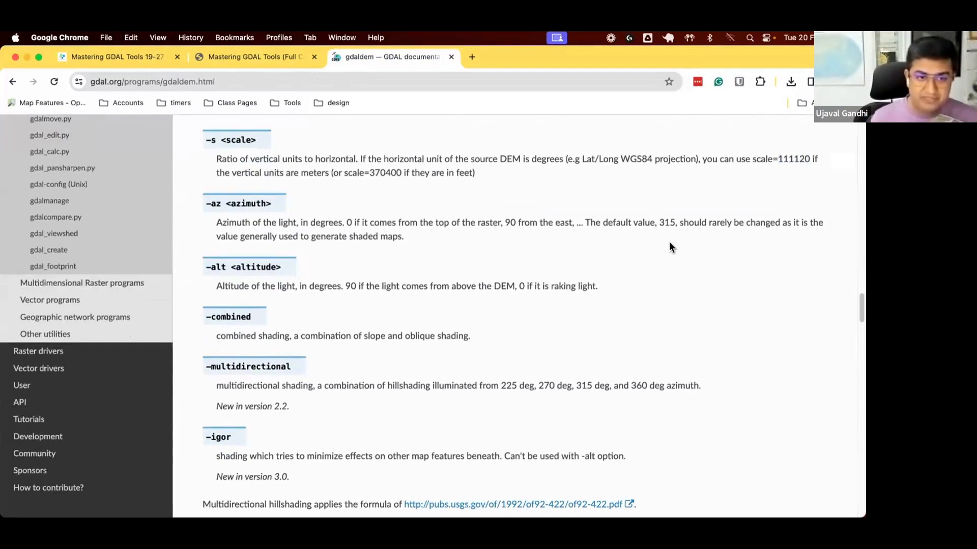
pyautogui.doubleClick(666, 222)
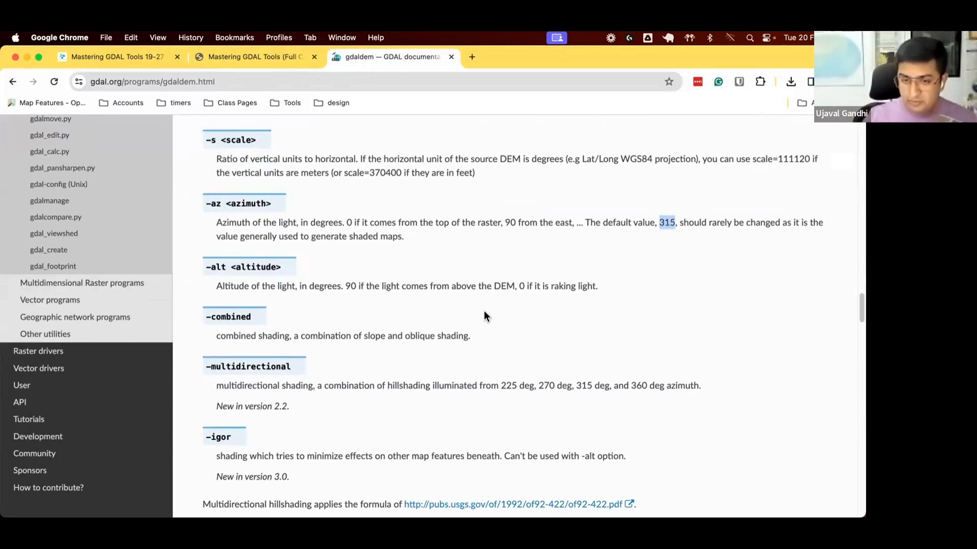
pyautogui.moveTo(703, 194)
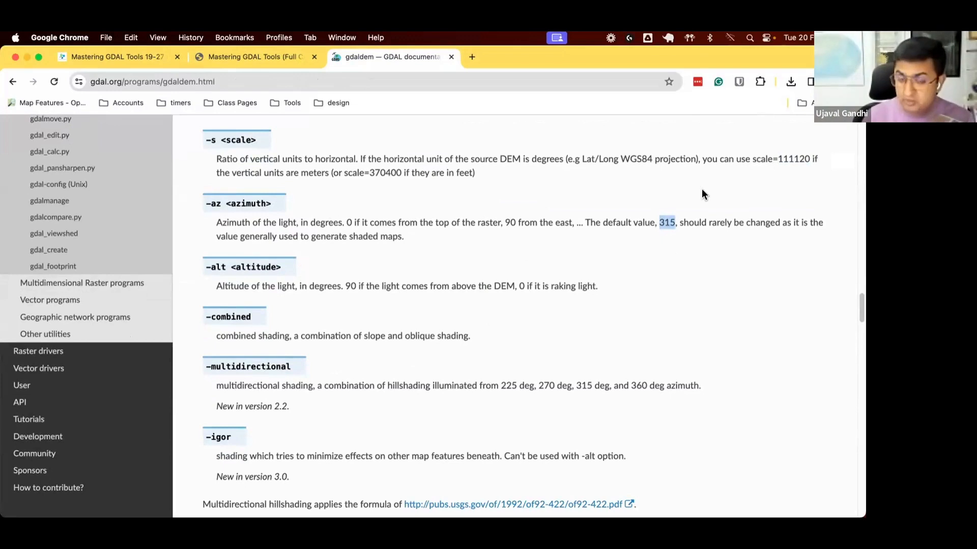
pyautogui.moveTo(617, 275)
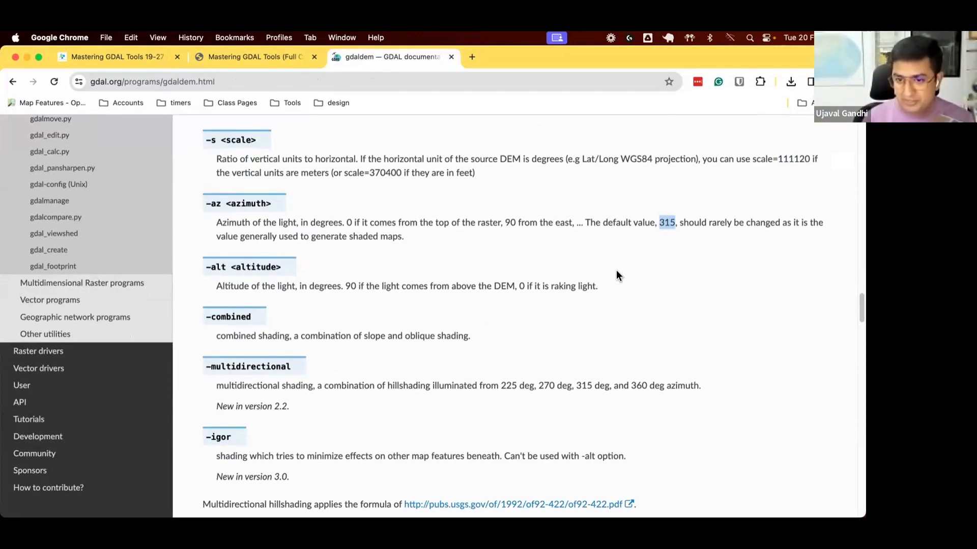
pyautogui.moveTo(609, 270)
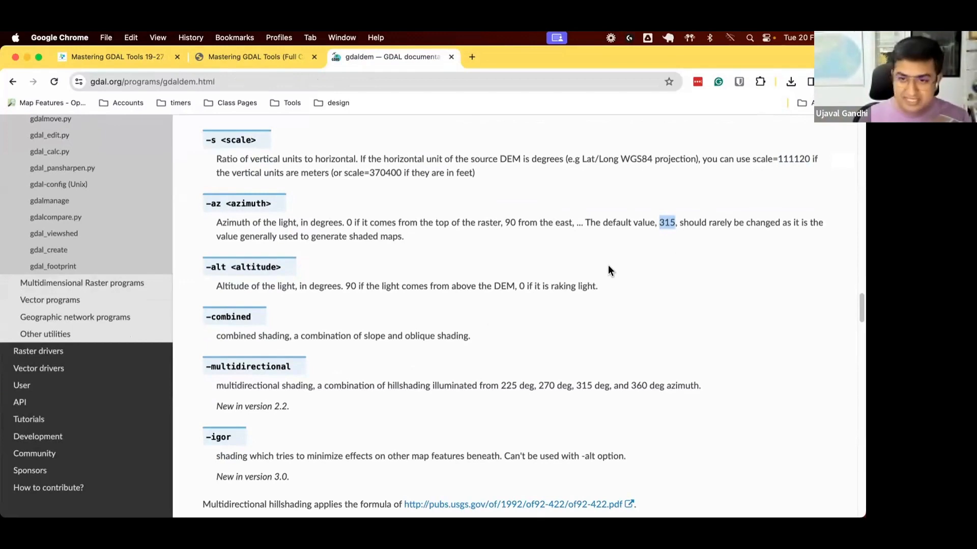
pyautogui.moveTo(224, 380)
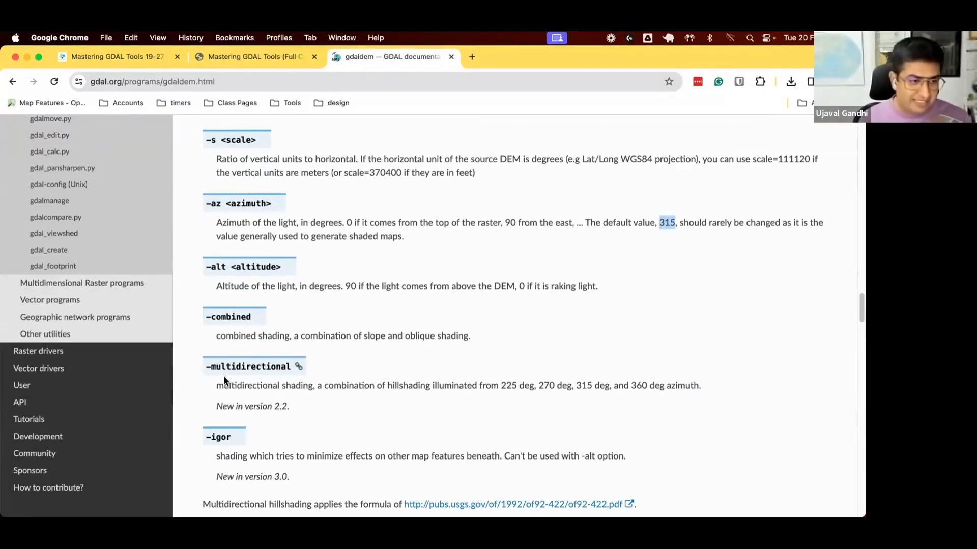
pyautogui.moveTo(217, 385); pyautogui.dragTo(346, 385)
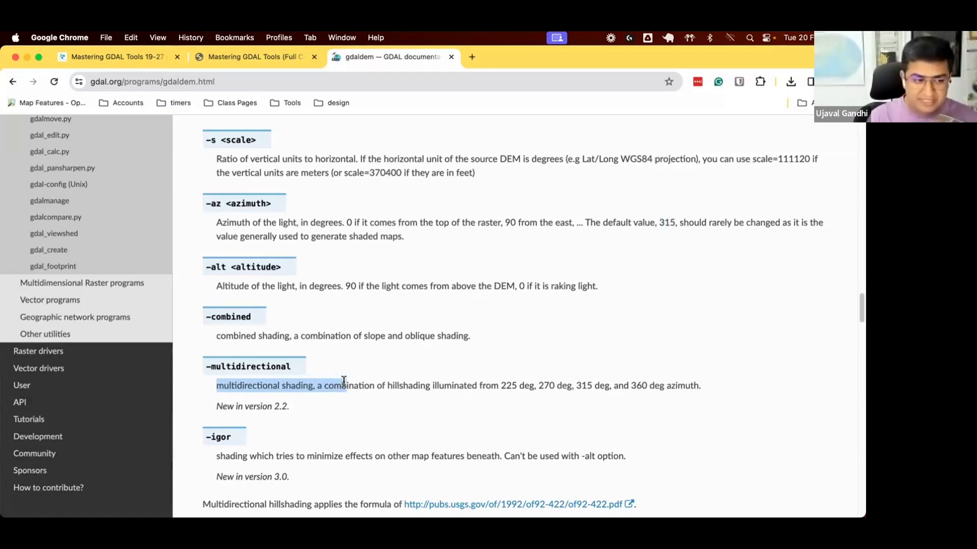
pyautogui.moveTo(305, 330)
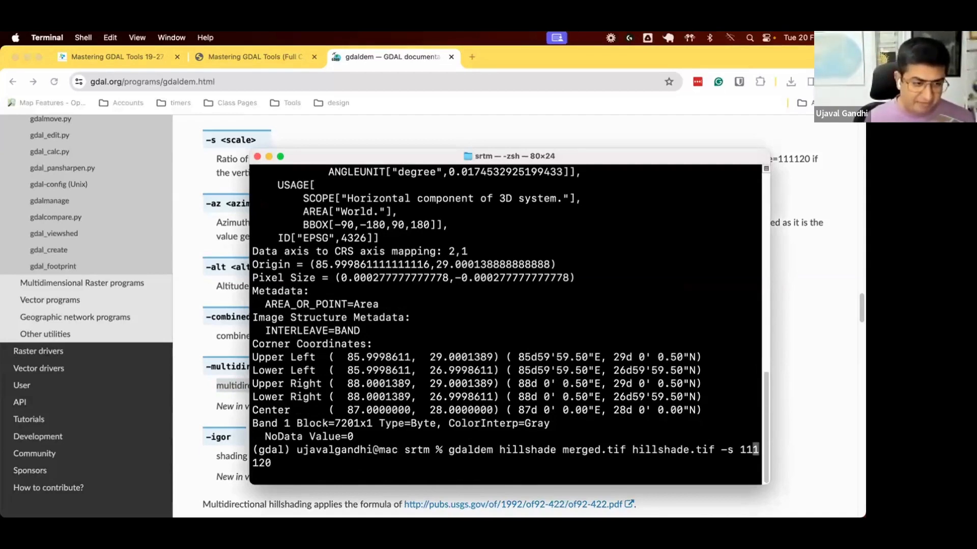
# - Rerun gdaldem hillshade with output hillshade_combined.tif and -multidirectional appended
pyautogui.write('-')
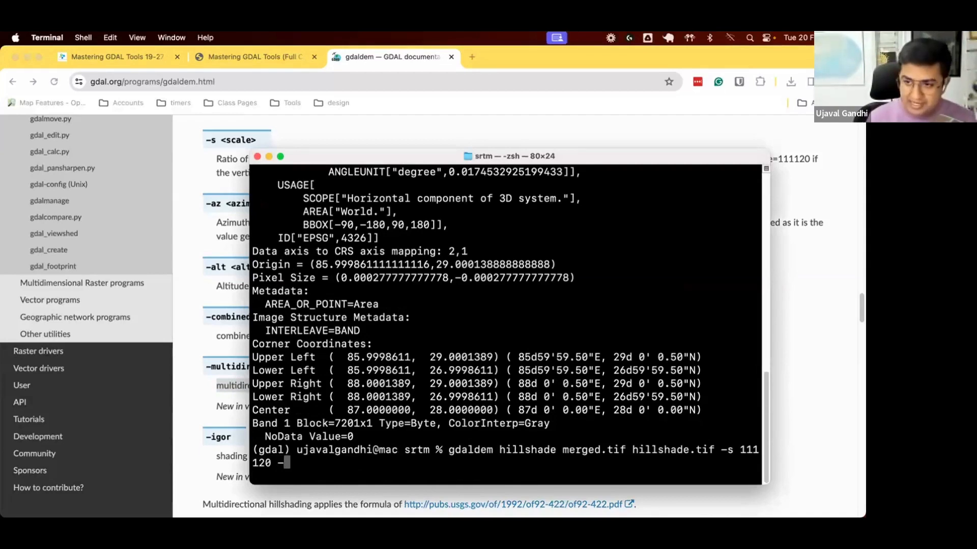
pyautogui.write('multi')
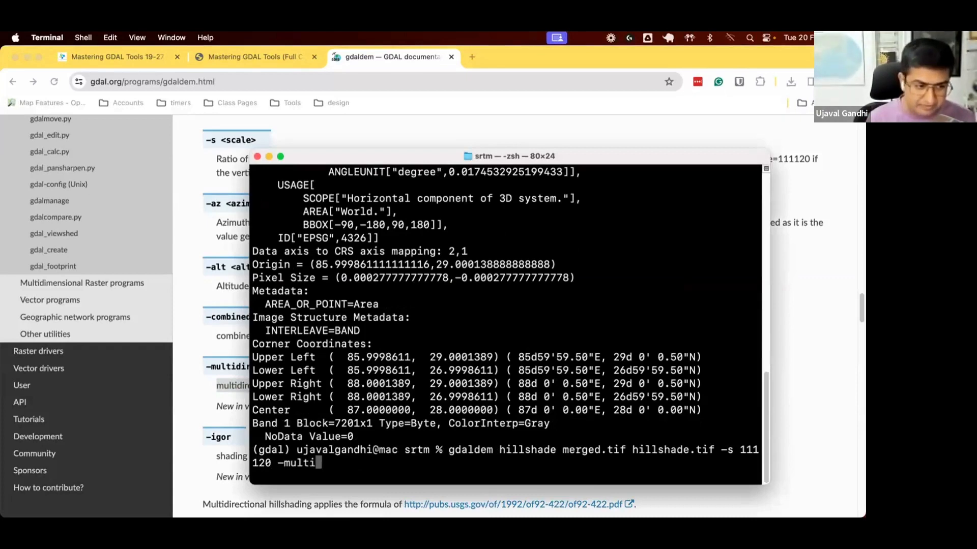
pyautogui.write('direct')
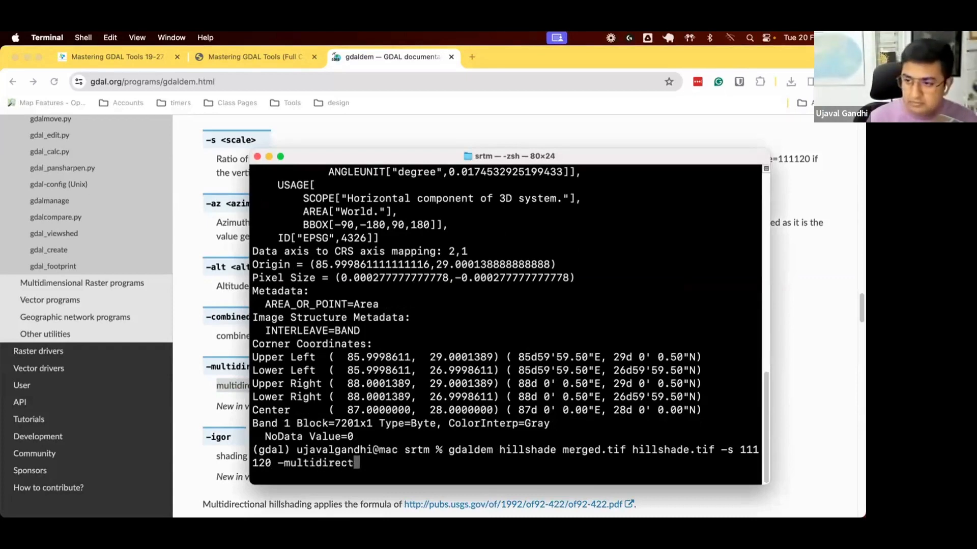
pyautogui.write('ional -')
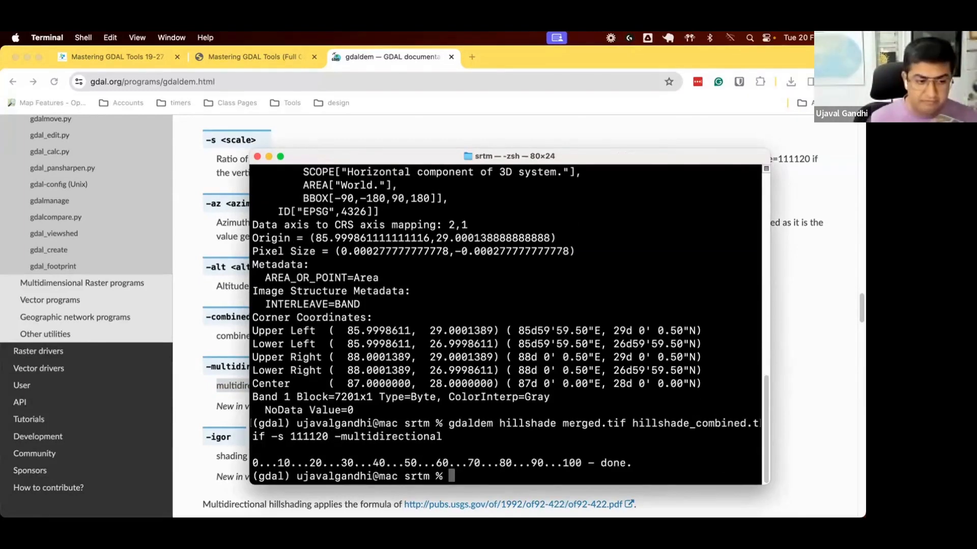
pyautogui.press('cmd+tab')
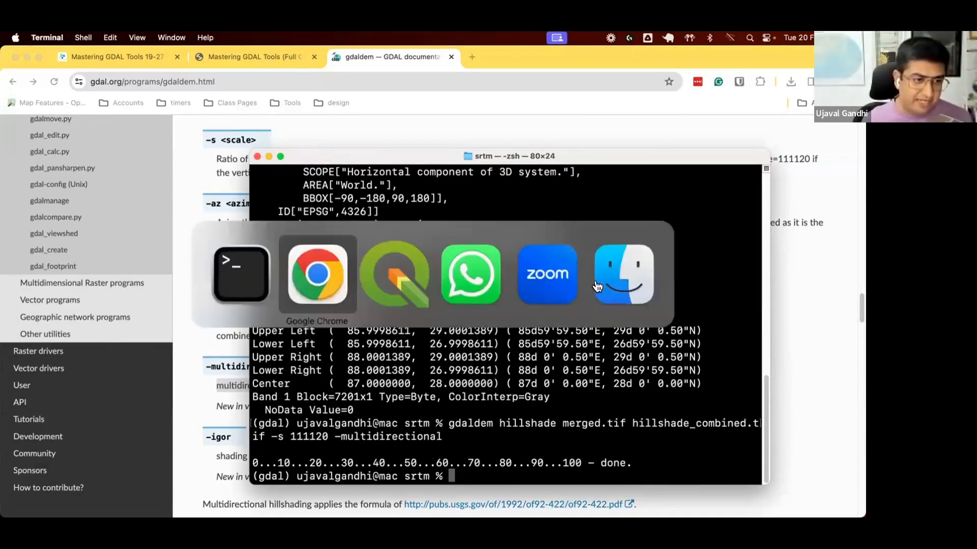
# - Toggle the hillshade_combined.tif layer to compare it with the standard hillshade
pyautogui.click(393, 273)
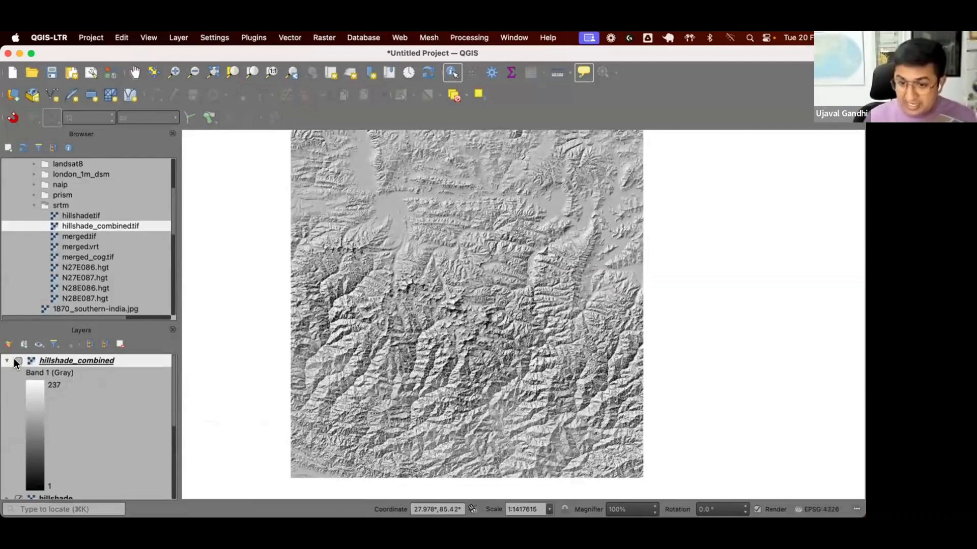
pyautogui.click(18, 360)
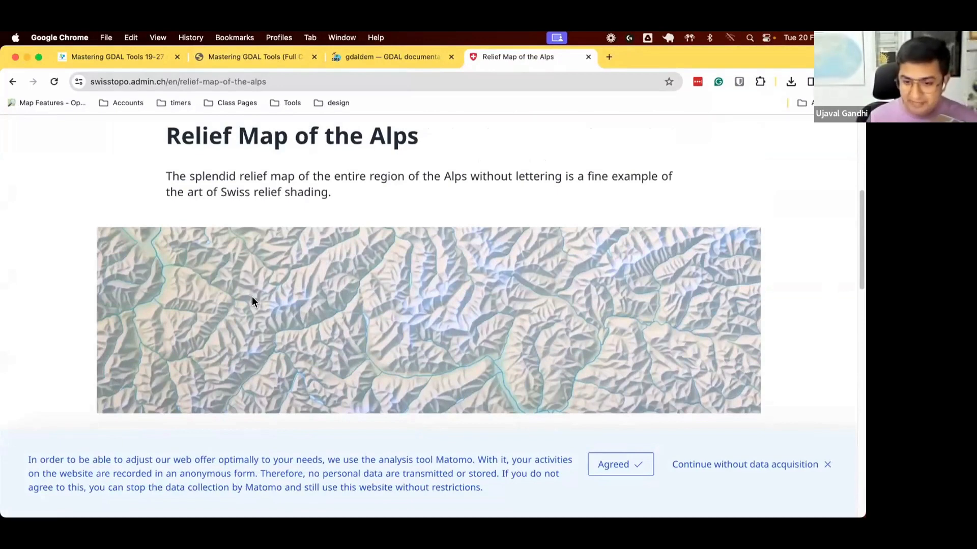
pyautogui.moveTo(243, 302)
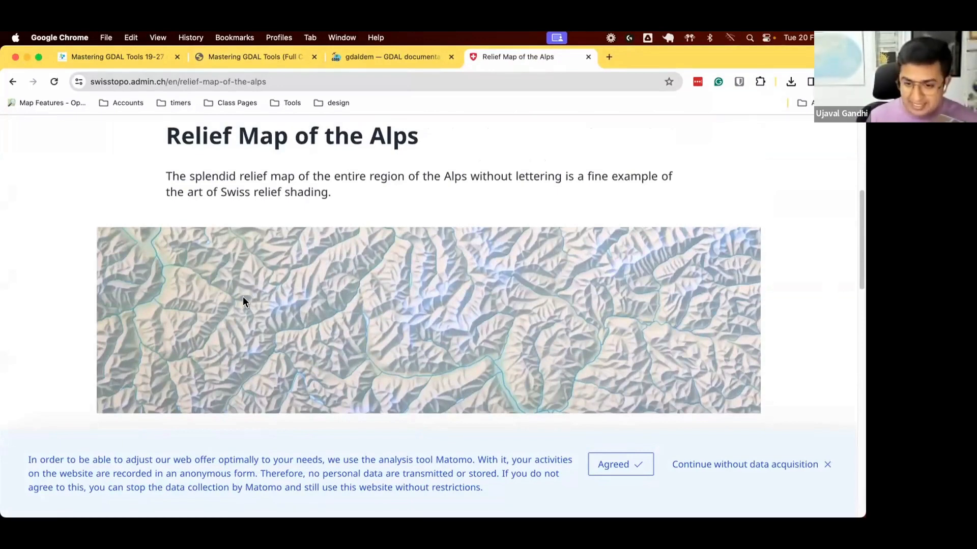
# - Scroll through the Swiss relief map of the Alps
pyautogui.scroll(-3)
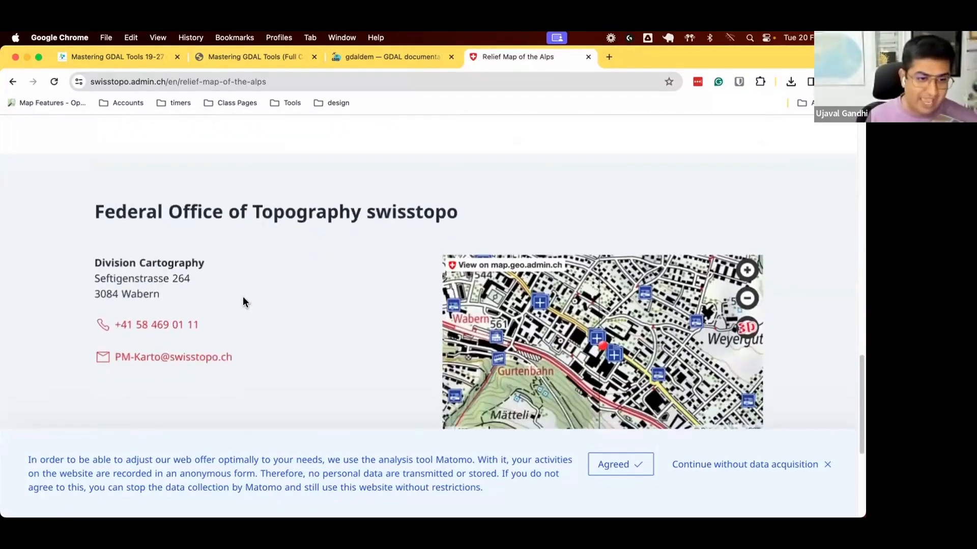
pyautogui.scroll(-3)
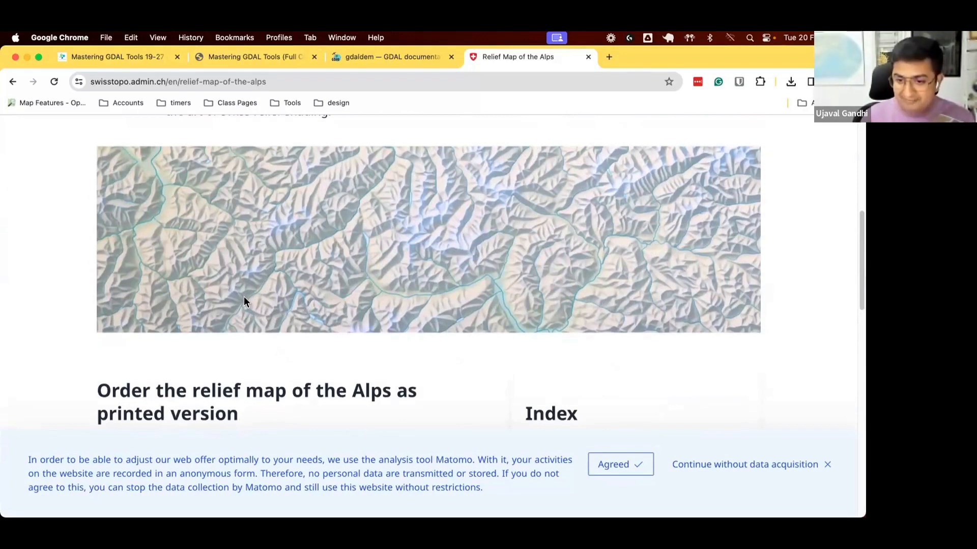
pyautogui.moveTo(346, 206)
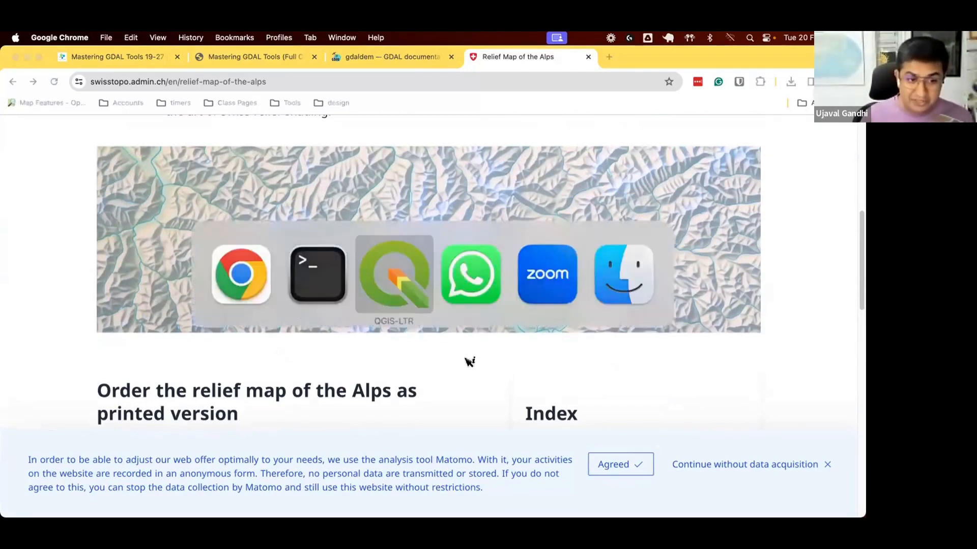
pyautogui.click(393, 274)
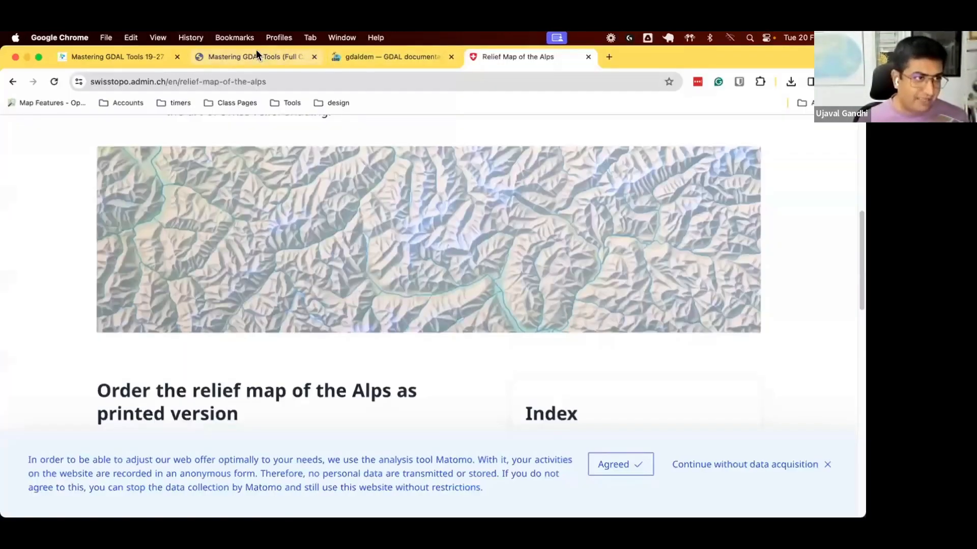
# - Open the 'Cartographic Relief Shading with Neural Networks' link from the course notes
pyautogui.click(255, 56)
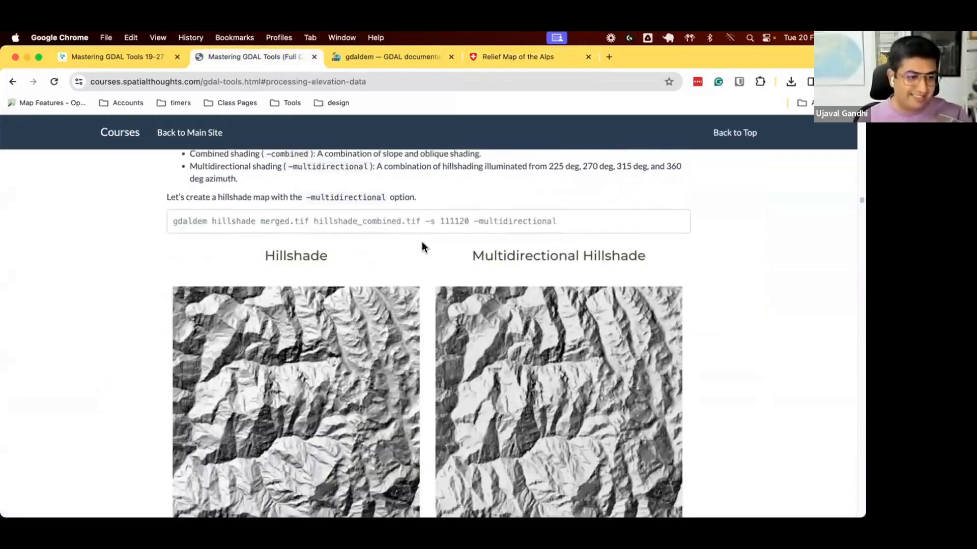
pyautogui.scroll(-3)
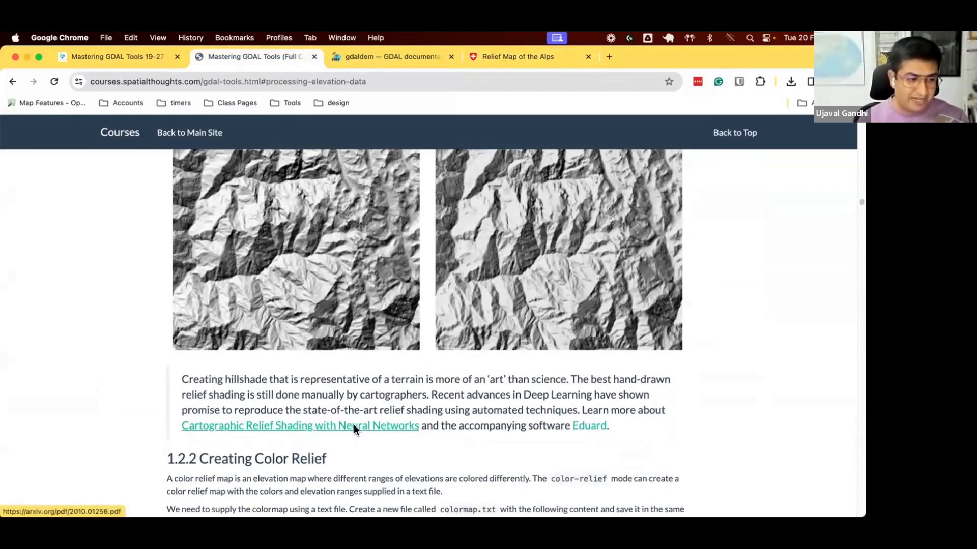
pyautogui.click(300, 425)
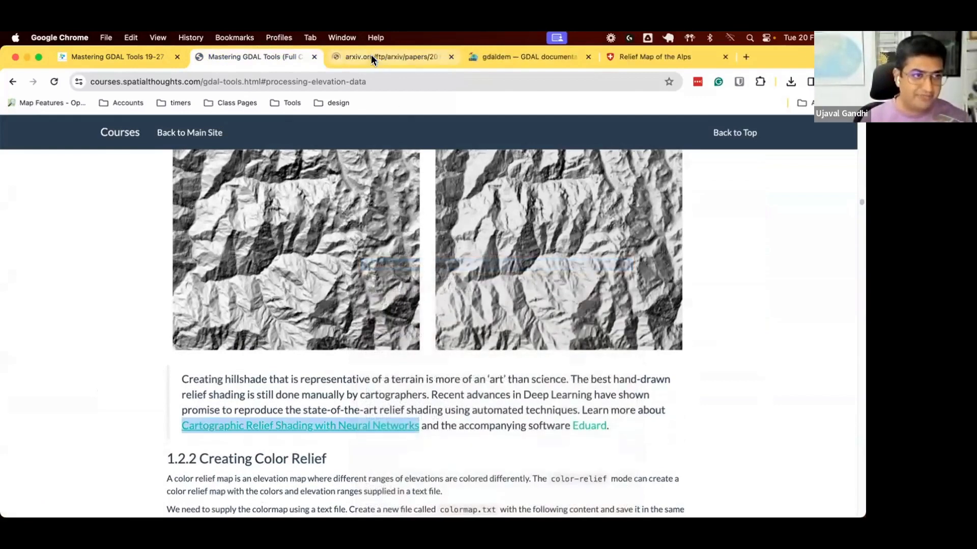
# - Skim pages 1–7 of the arXiv relief shading paper, then return to the course notes
pyautogui.click(299, 425)
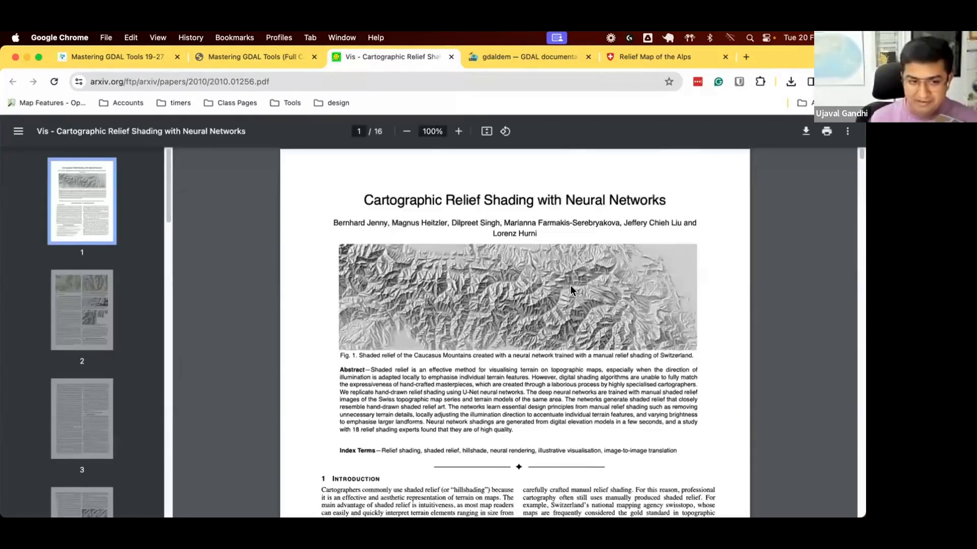
pyautogui.moveTo(607, 287)
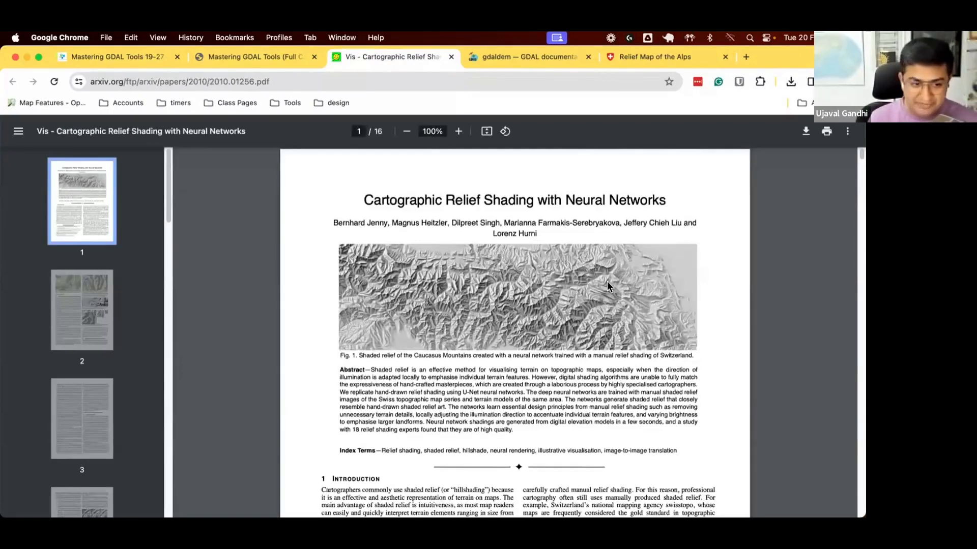
pyautogui.scroll(-3)
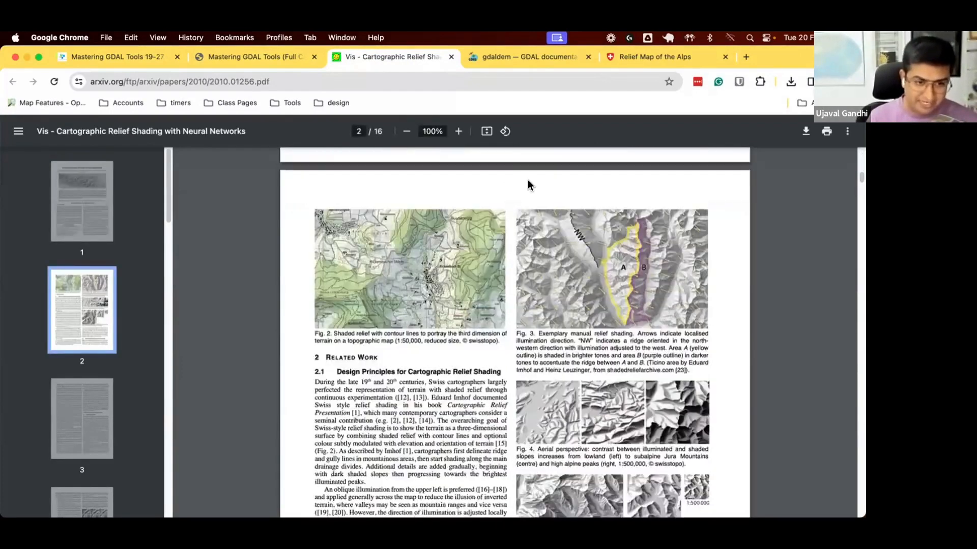
pyautogui.scroll(-3)
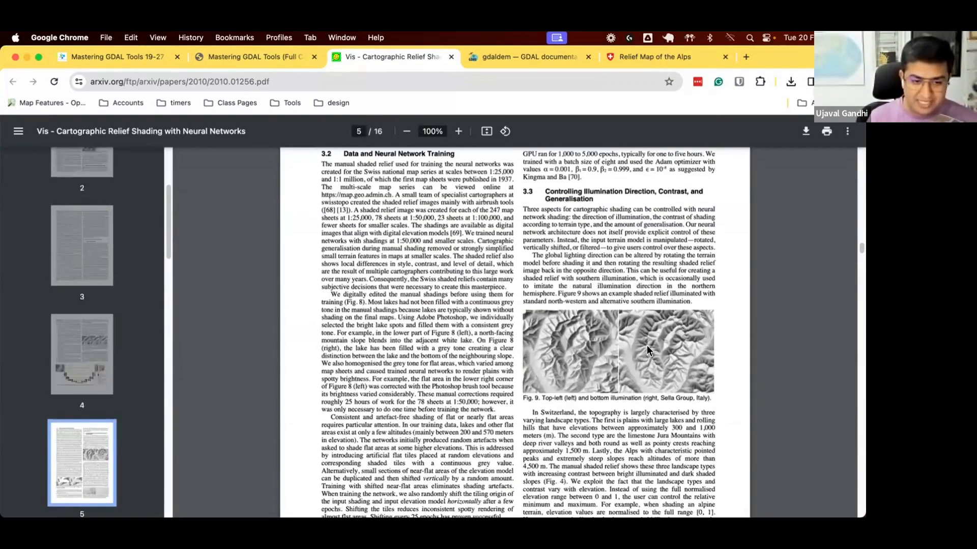
pyautogui.scroll(-3)
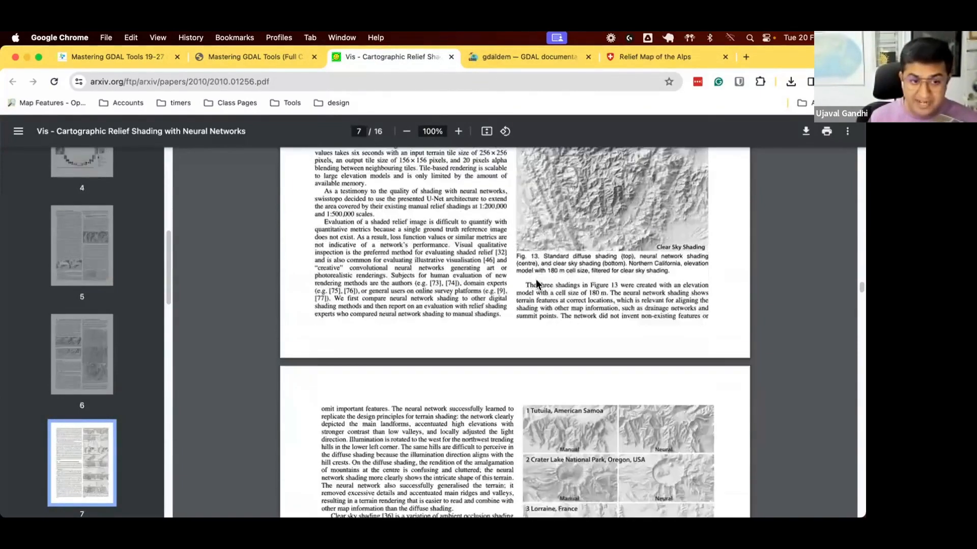
pyautogui.scroll(-3)
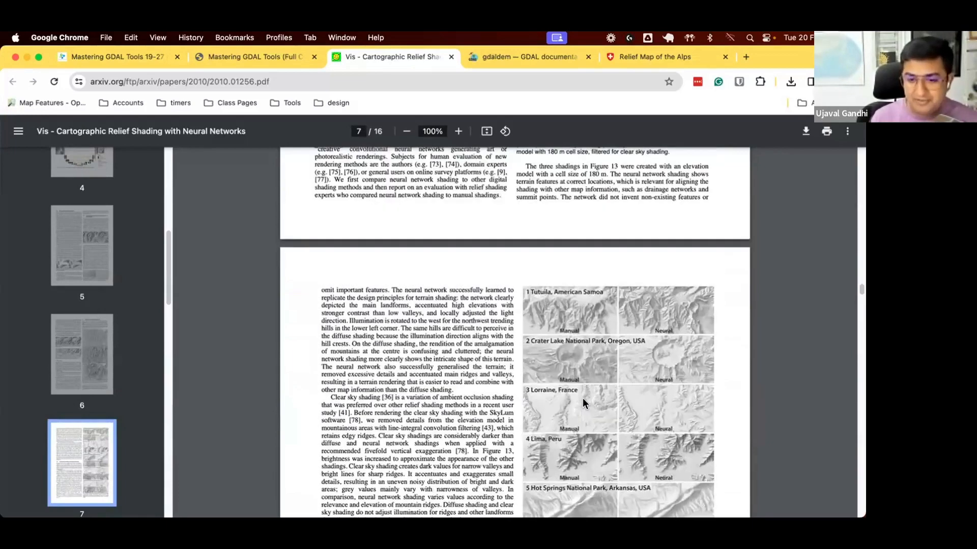
pyautogui.click(256, 57)
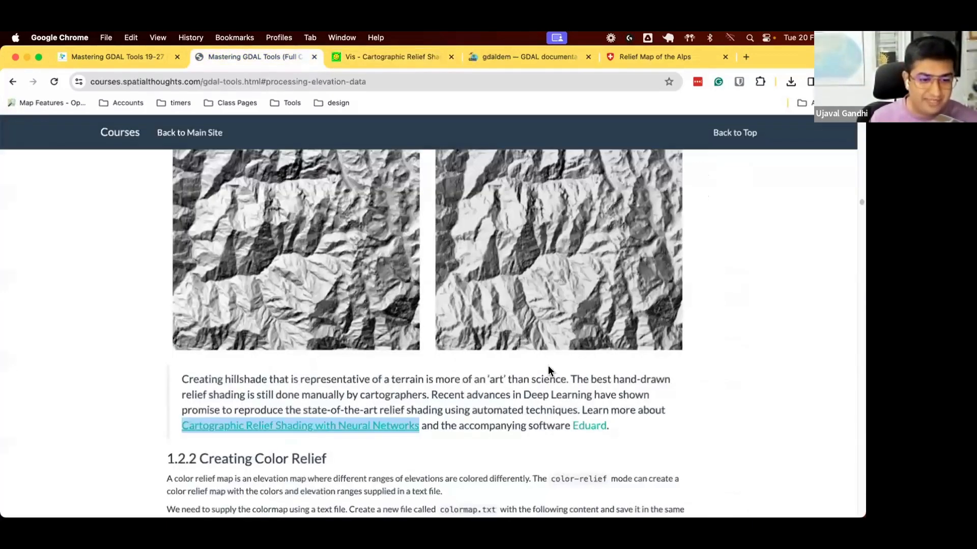
# - Open eduard.earth in a new tab, browse it, then return to the course notes
pyautogui.rightClick(588, 425)
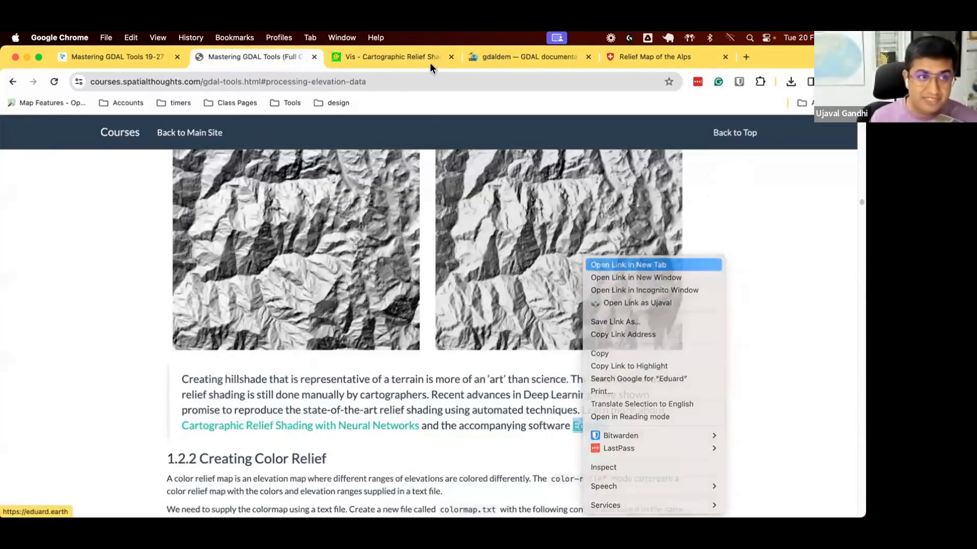
pyautogui.click(627, 264)
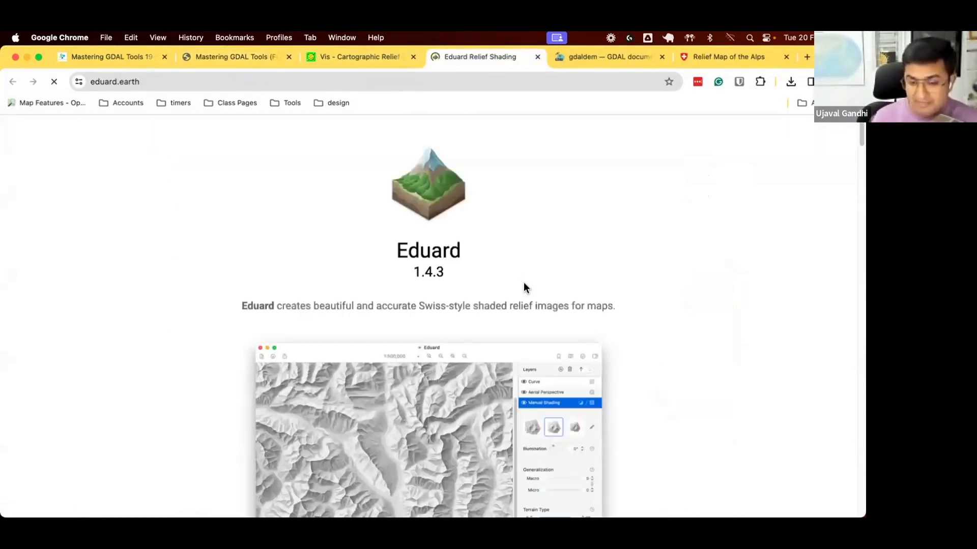
pyautogui.scroll(-3)
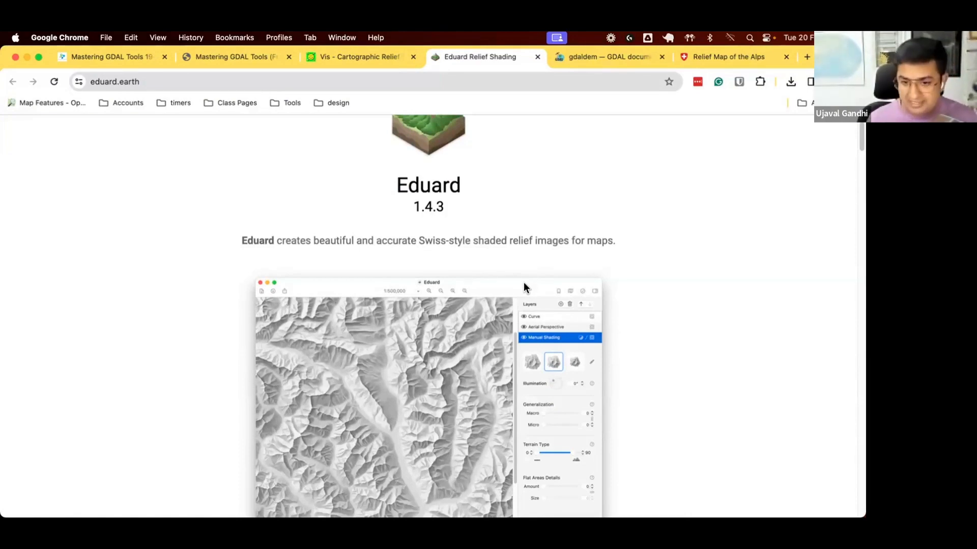
pyautogui.click(233, 56)
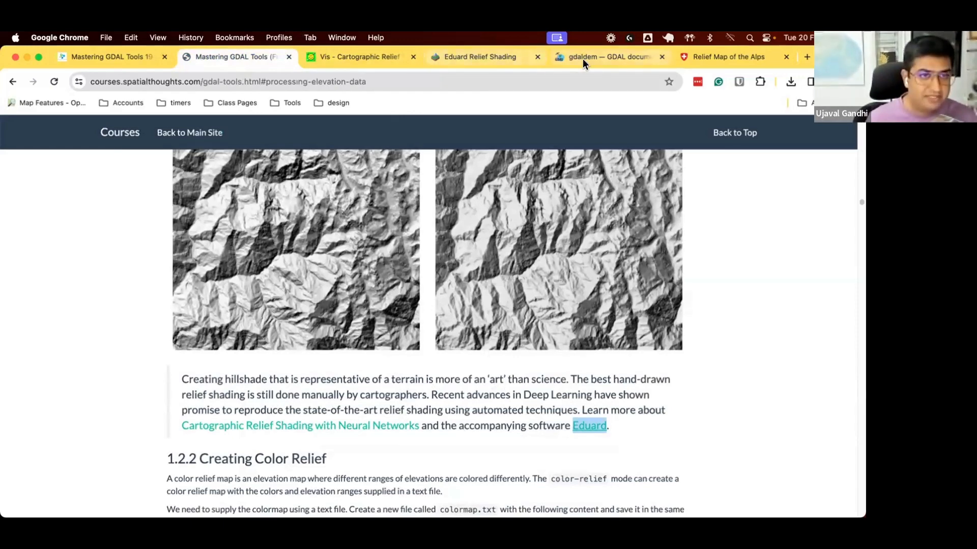
# - Show the gdaldem docs' -az, -alt, -combined and -multidirectional hillshade options
pyautogui.click(605, 56)
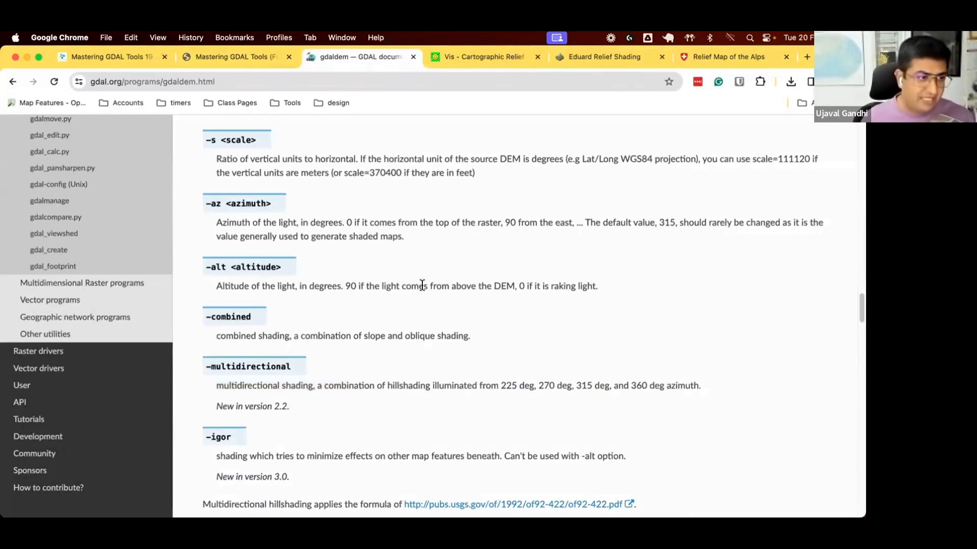
pyautogui.scroll(3)
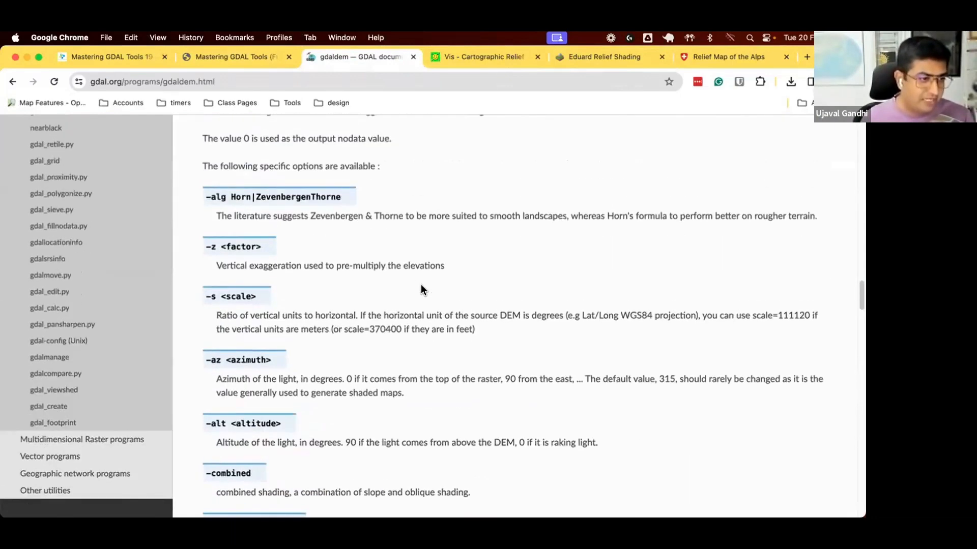
pyautogui.scroll(-3)
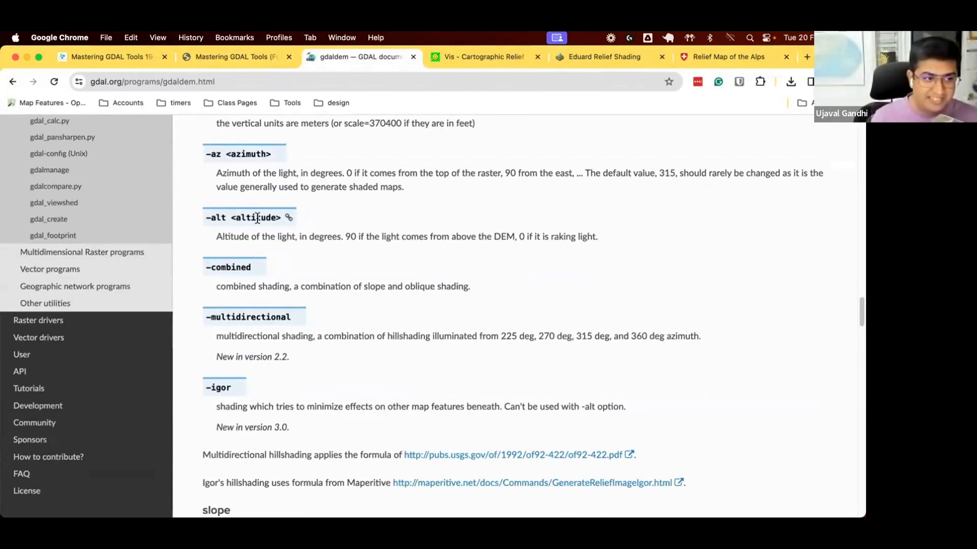
pyautogui.moveTo(385, 238)
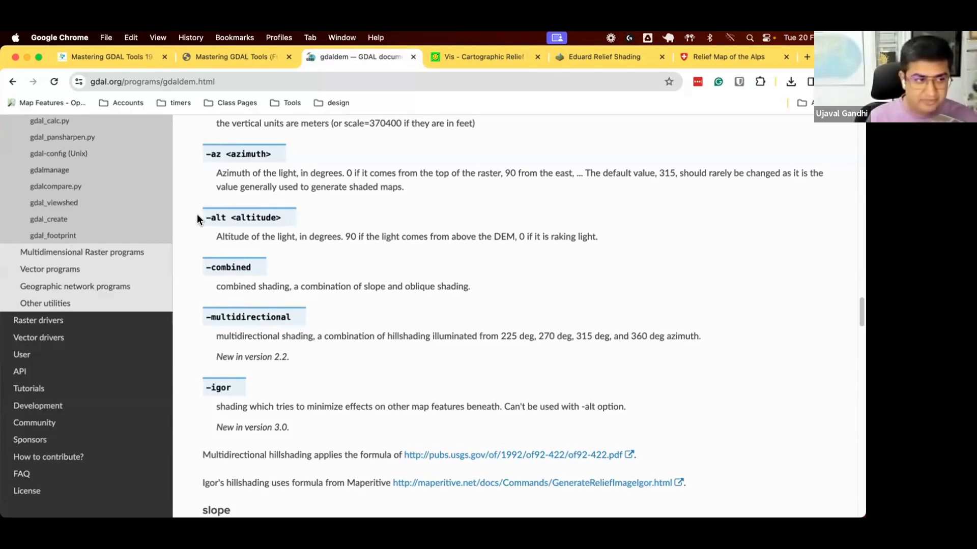
pyautogui.moveTo(349, 232)
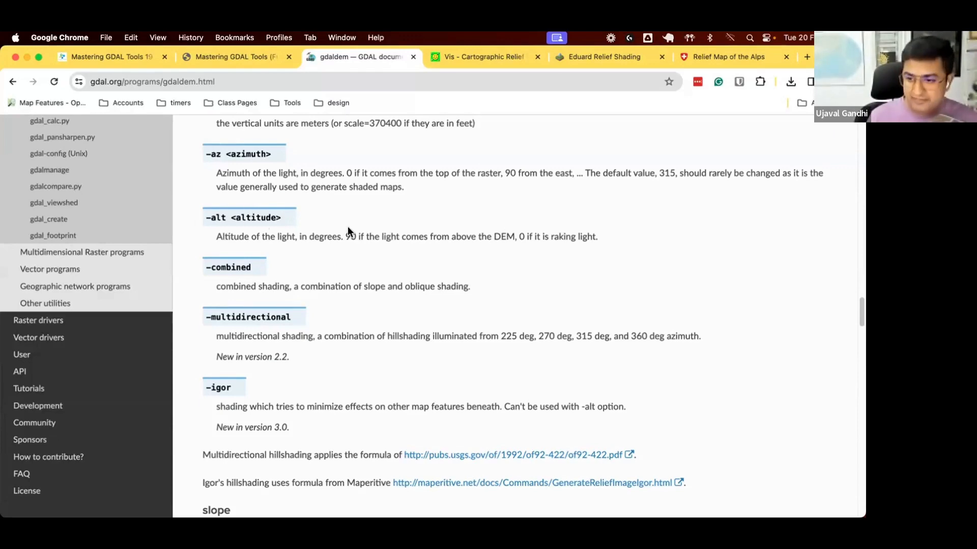